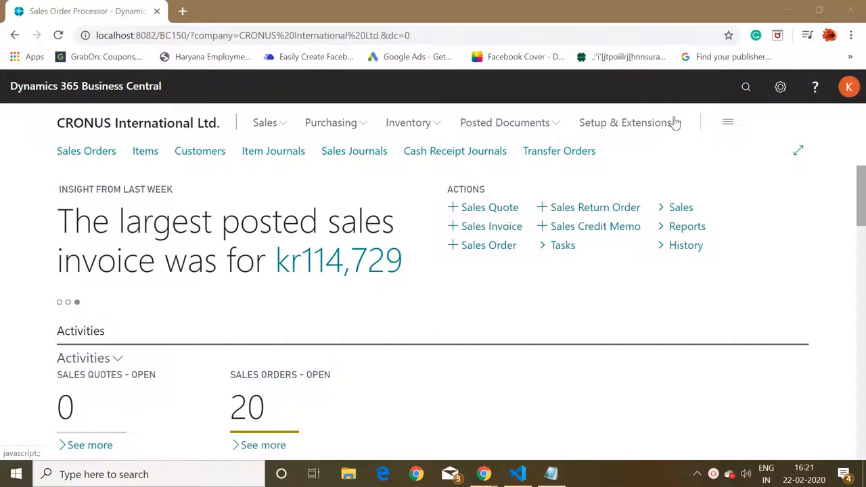
- Open Setup & Extensions, then Extensions, to confirm ChangeStdObject is listed as installed
{"action": "left_click", "coordinate": [626, 123]}
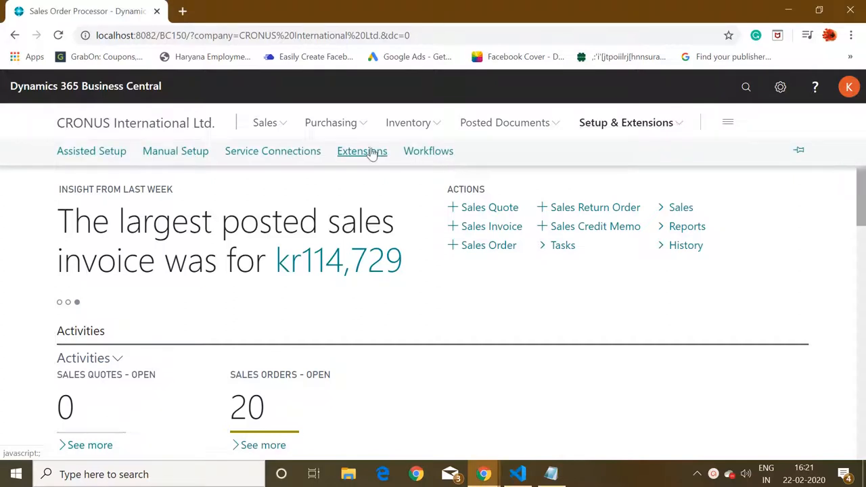
{"action": "left_click", "coordinate": [362, 151]}
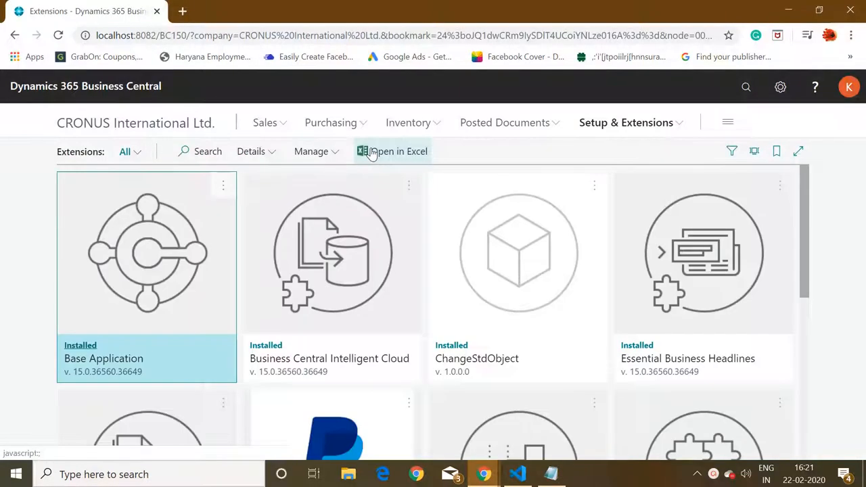
{"action": "mouse_move", "coordinate": [238, 304]}
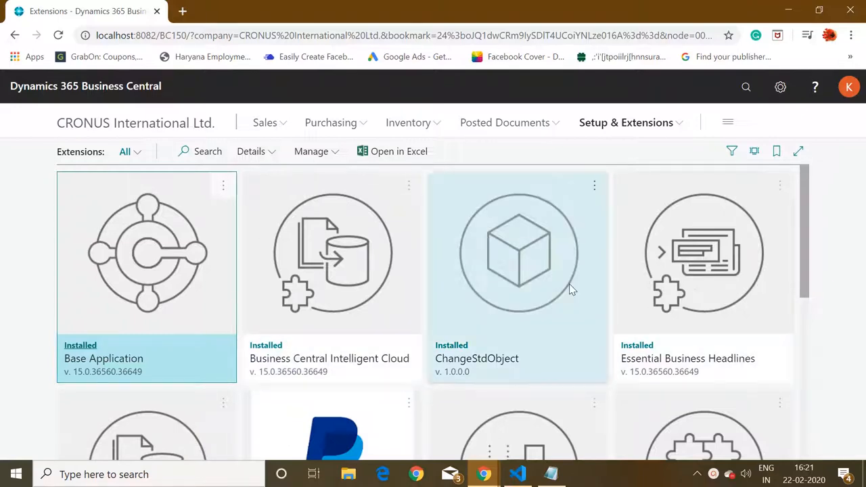
{"action": "mouse_move", "coordinate": [542, 265]}
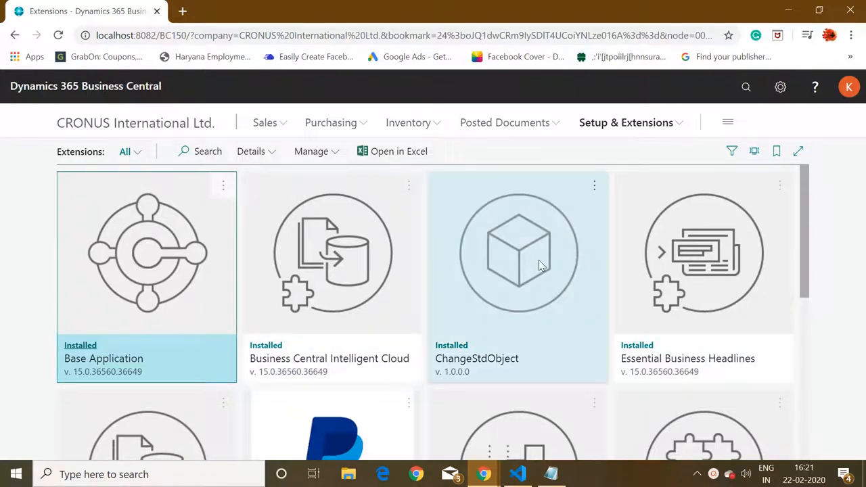
{"action": "mouse_move", "coordinate": [470, 372]}
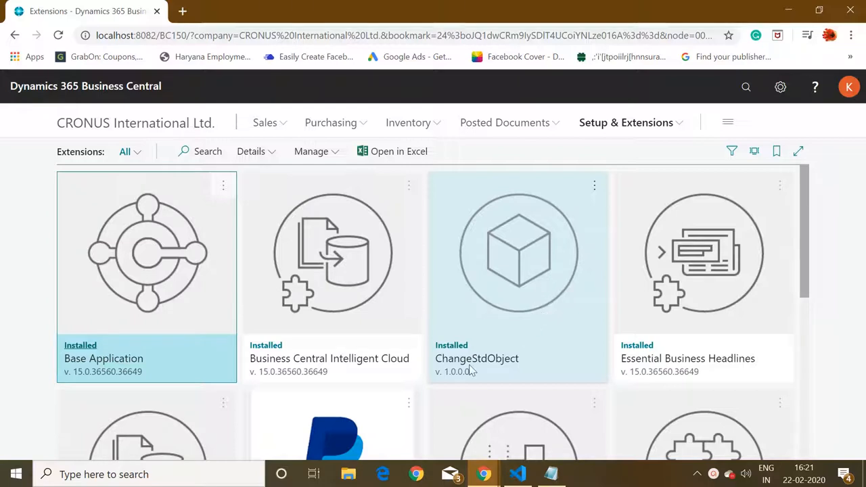
{"action": "mouse_move", "coordinate": [519, 362]}
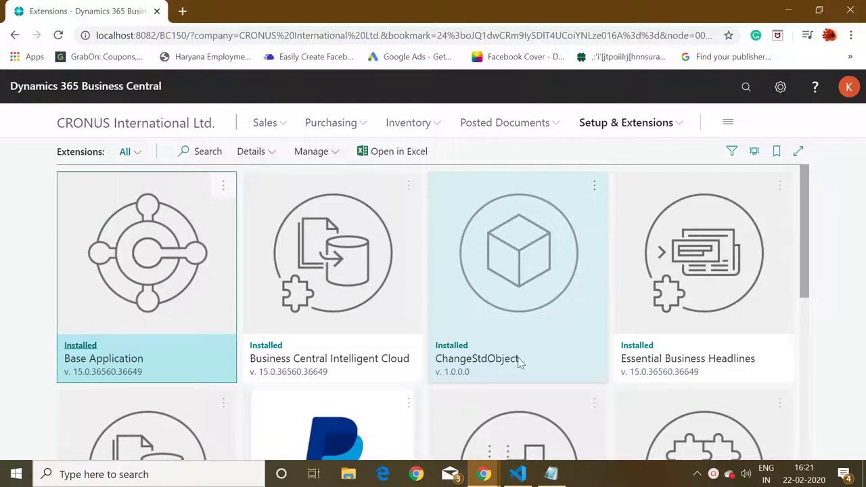
{"action": "mouse_move", "coordinate": [700, 206]}
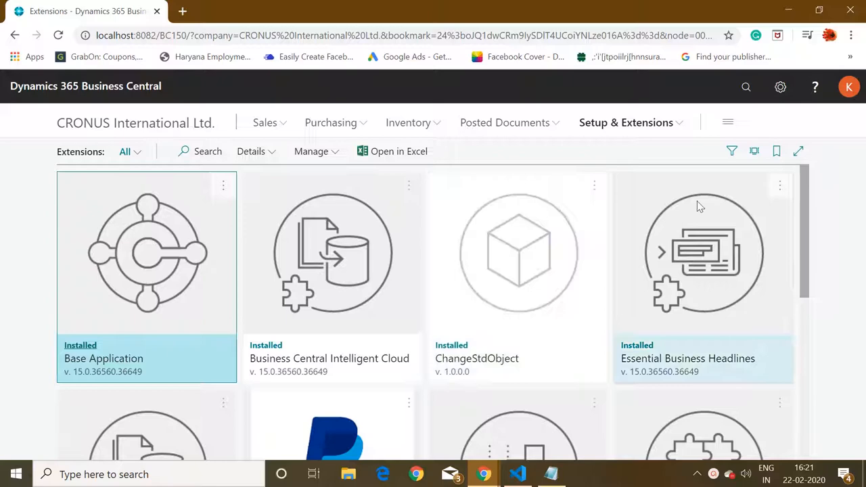
- Search for 'general ledger' and open the General Ledger Setup page
{"action": "left_click", "coordinate": [745, 87]}
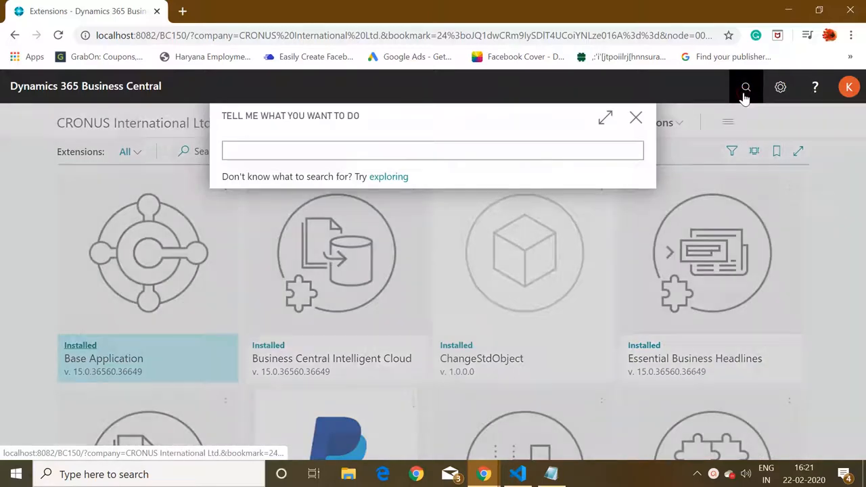
{"action": "type", "text": "gene"}
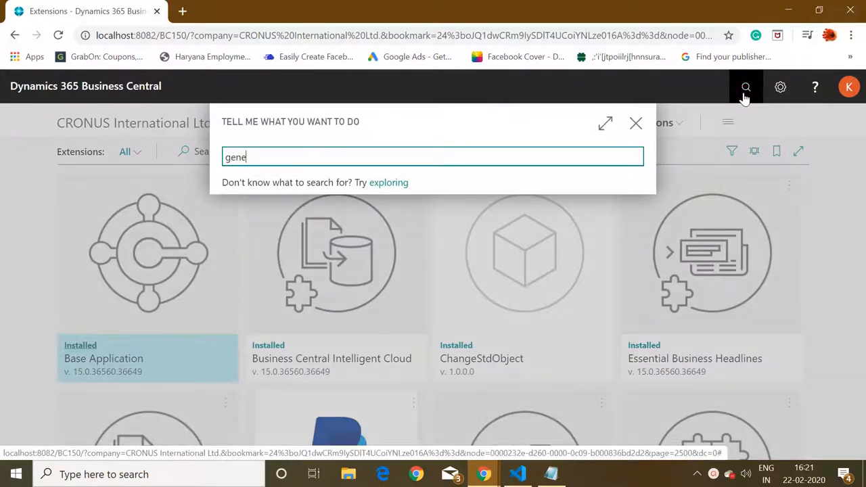
{"action": "type", "text": "ral ledger"}
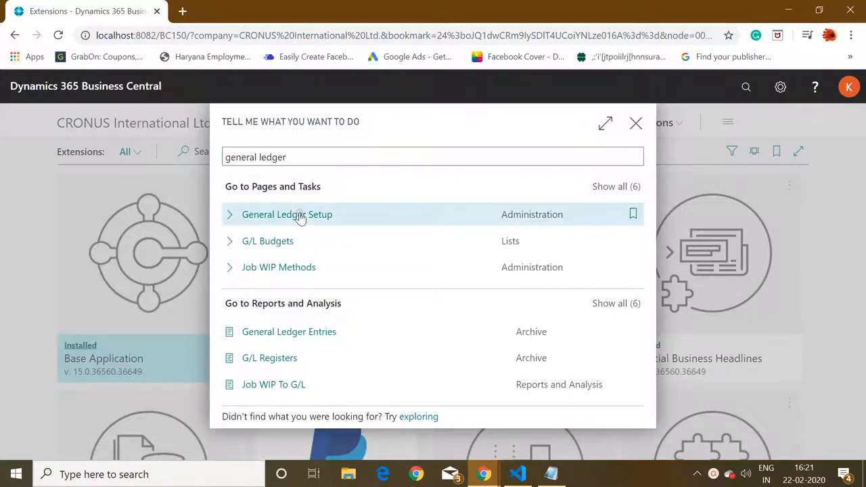
{"action": "left_click", "coordinate": [287, 215]}
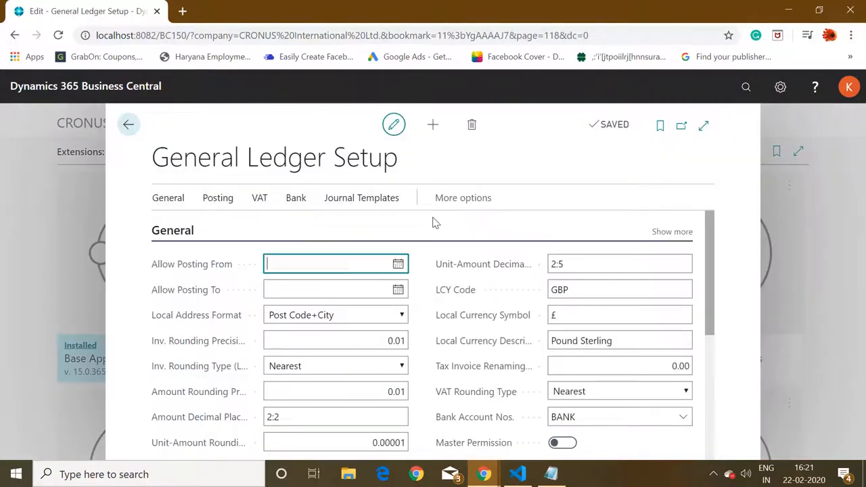
- Switch Master Permission on and dismiss the 'Welcome to AL world' message
{"action": "scroll", "scroll_direction": "down", "scroll_amount": 3}
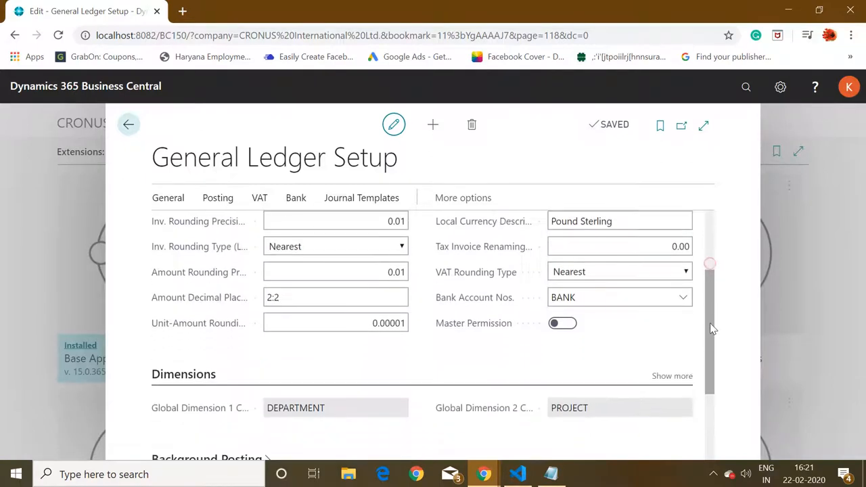
{"action": "mouse_move", "coordinate": [563, 323]}
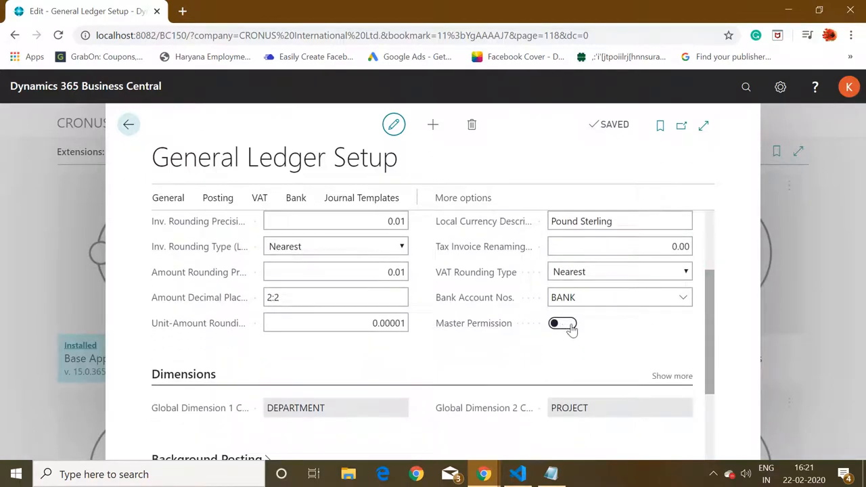
{"action": "left_click", "coordinate": [562, 323]}
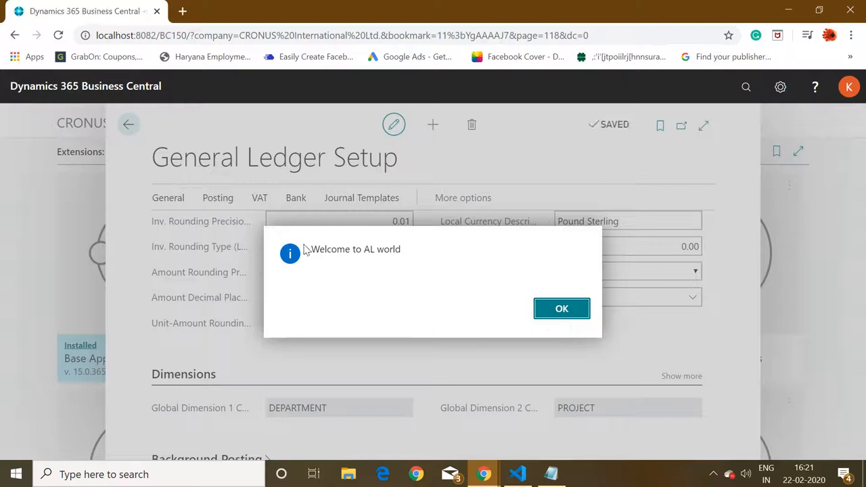
{"action": "mouse_move", "coordinate": [422, 272]}
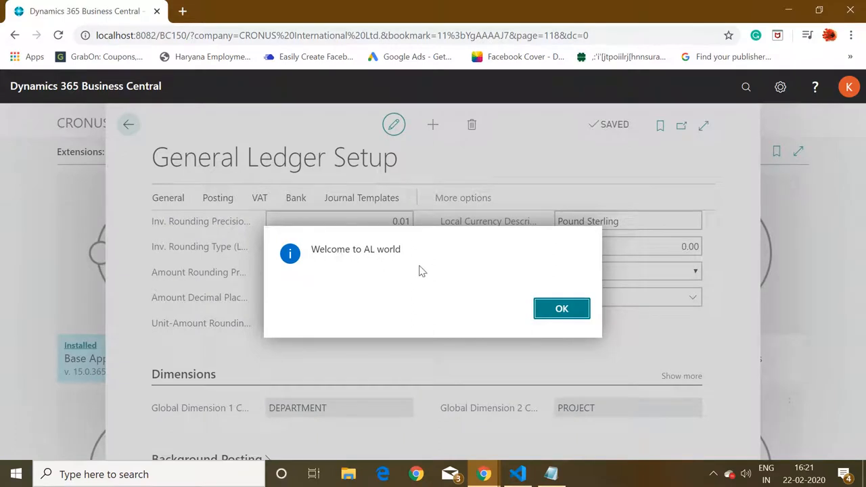
{"action": "mouse_move", "coordinate": [561, 308]}
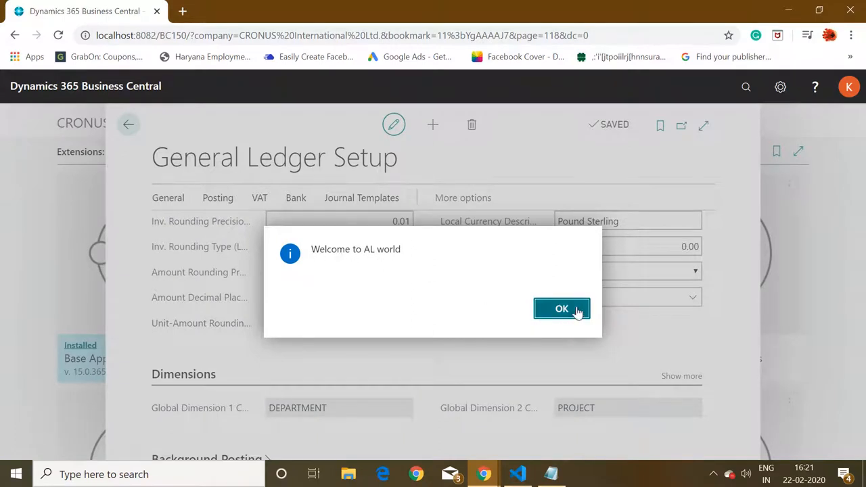
{"action": "left_click", "coordinate": [562, 309]}
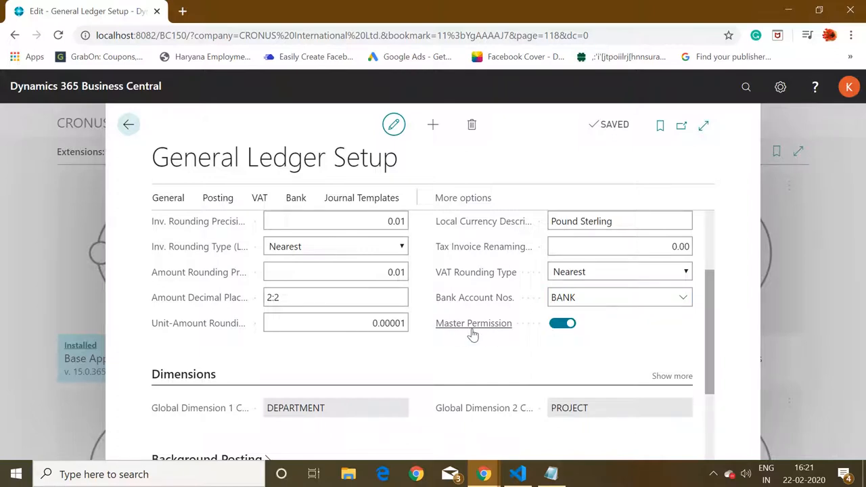
{"action": "mouse_move", "coordinate": [697, 325]}
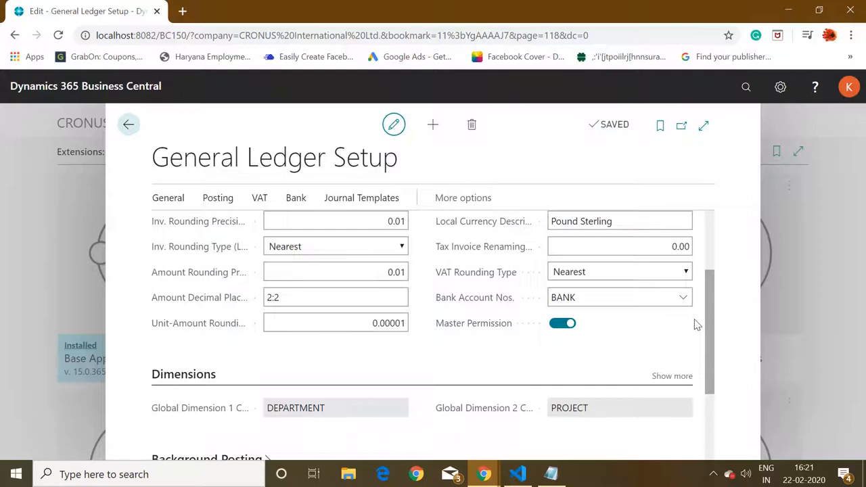
{"action": "mouse_move", "coordinate": [518, 474]}
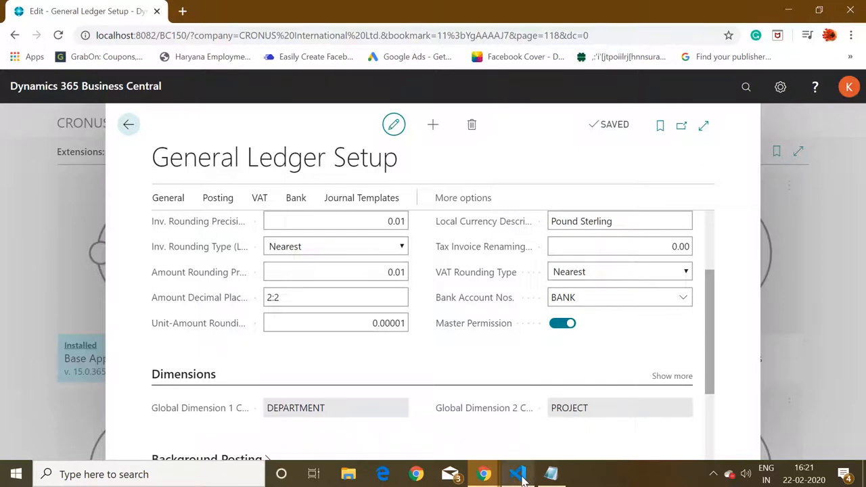
- Cancel the sign-in prompt and set launch.json authentication to Windows with port 8049
{"action": "left_click", "coordinate": [517, 473]}
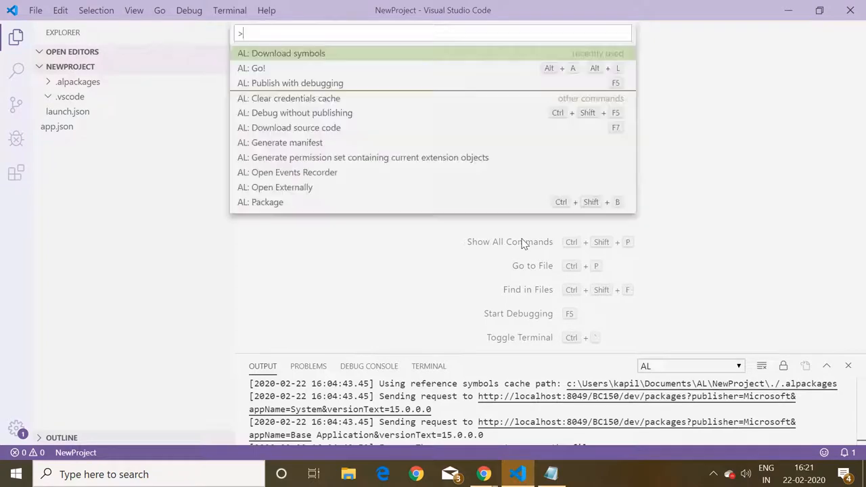
{"action": "key", "text": "Escape"}
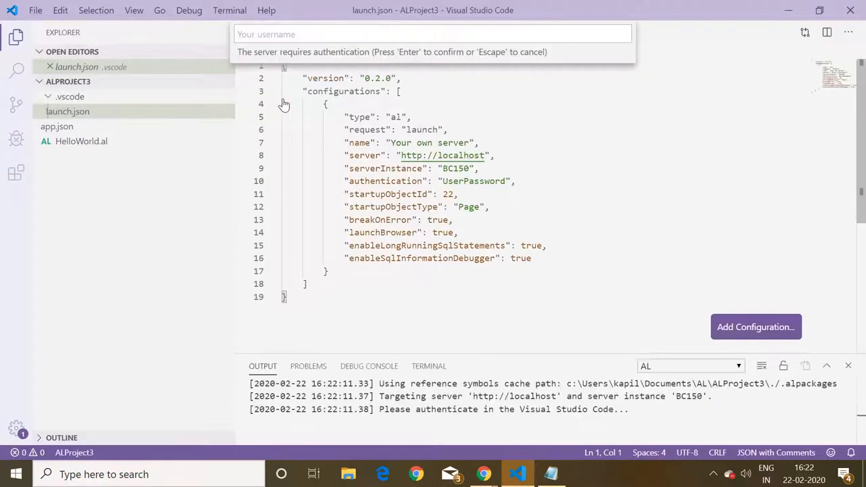
{"action": "key", "text": "Escape"}
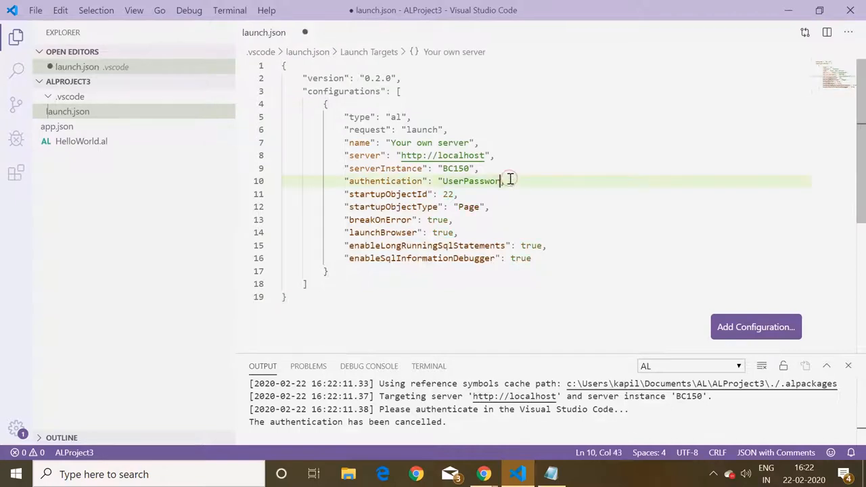
{"action": "key", "text": "Backspace"}
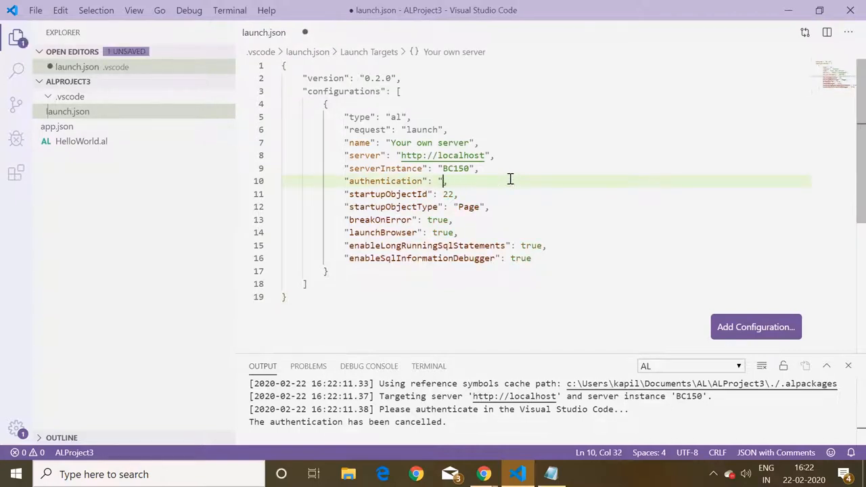
{"action": "type", "text": "win"}
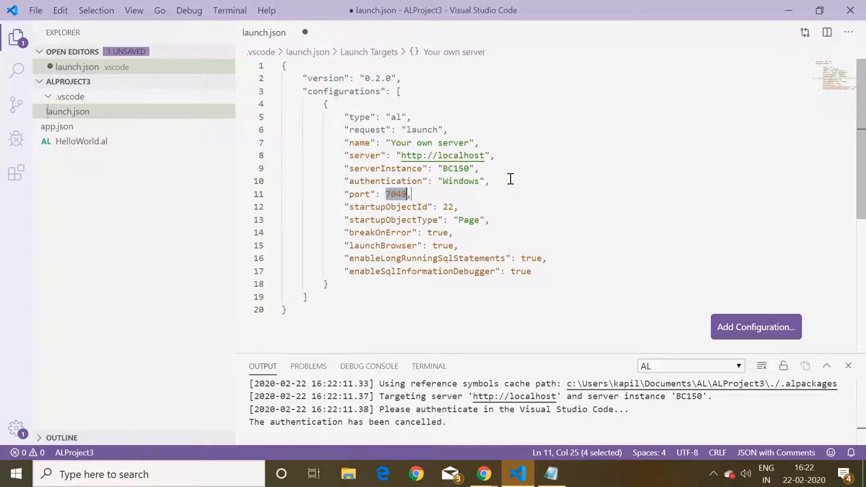
{"action": "type", "text": "8049"}
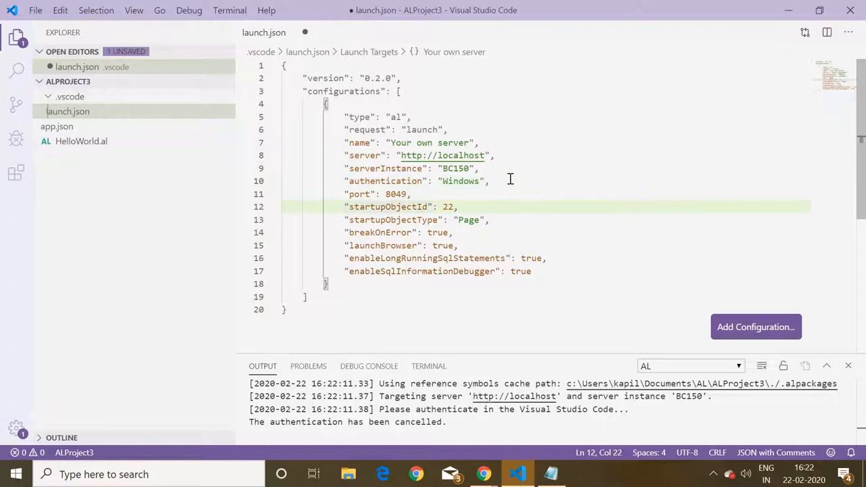
- Delete the HelloWorld.al sample file to the Recycle Bin
{"action": "left_click", "coordinate": [82, 156]}
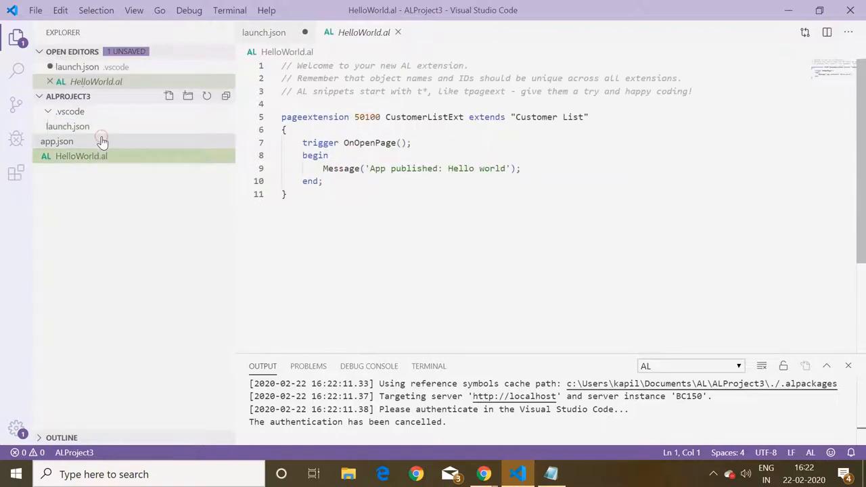
{"action": "left_click", "coordinate": [56, 141]}
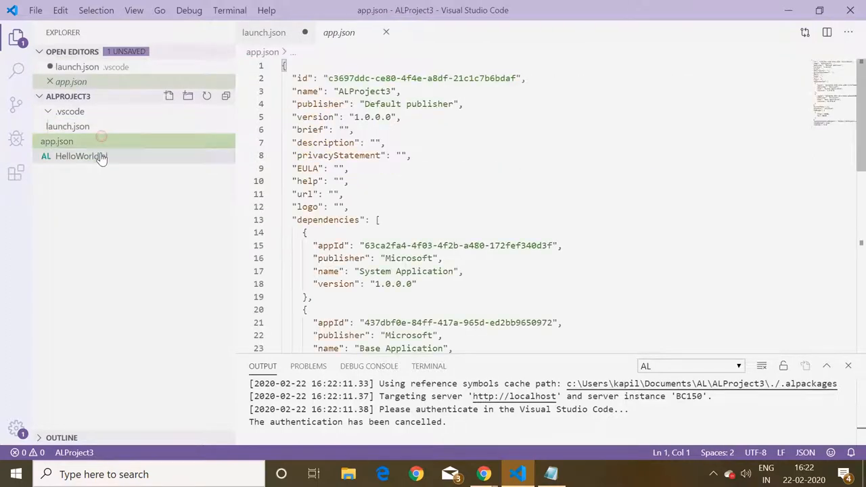
{"action": "right_click", "coordinate": [78, 156]}
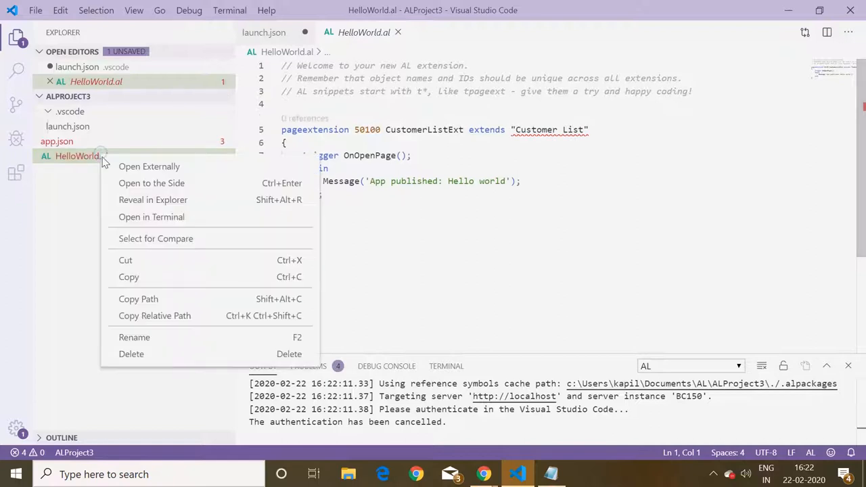
{"action": "left_click", "coordinate": [131, 353]}
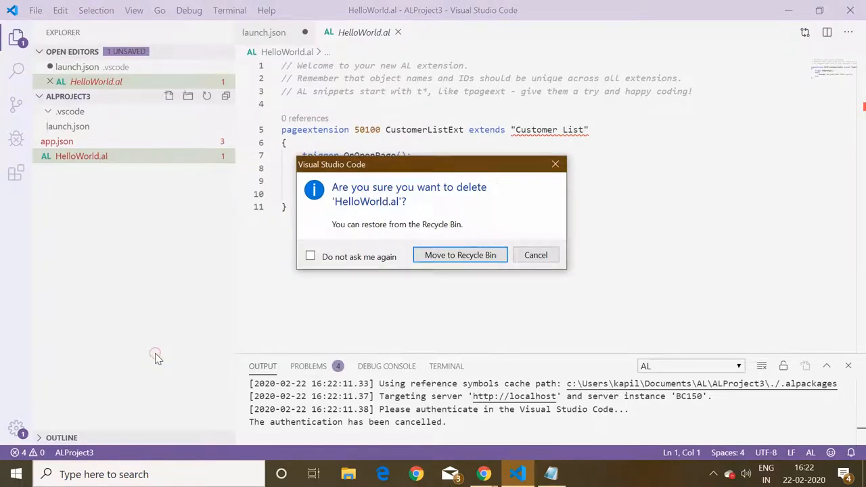
{"action": "left_click", "coordinate": [460, 255]}
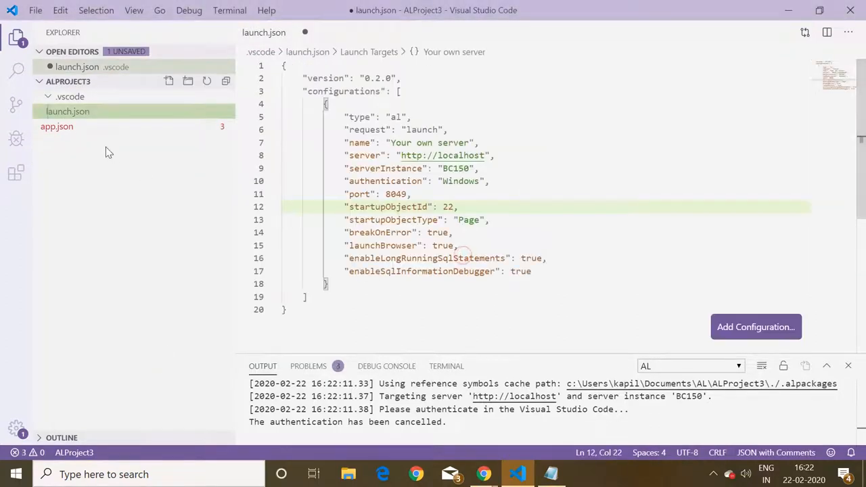
- Save launch.json so the reference symbols download
{"action": "left_click", "coordinate": [57, 126]}
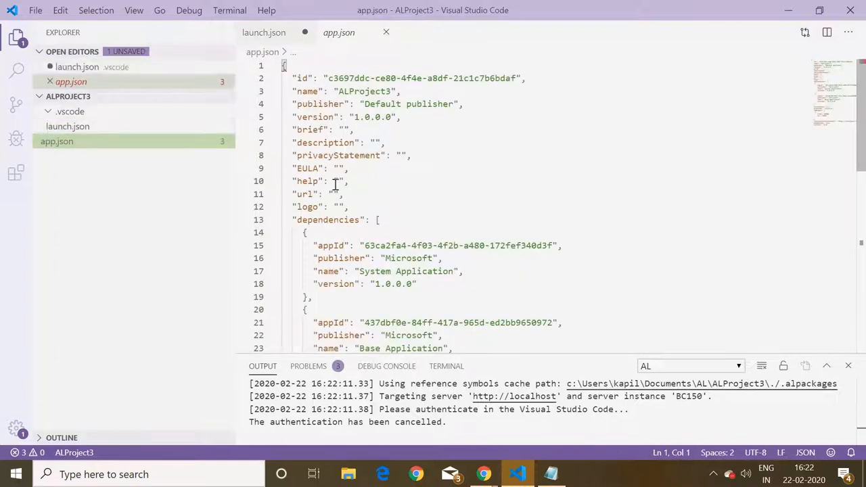
{"action": "left_click", "coordinate": [264, 32]}
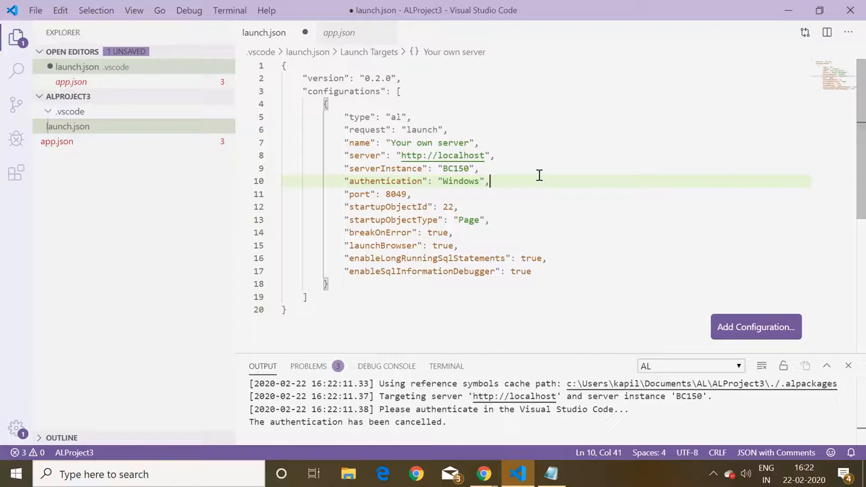
{"action": "key", "text": "ctrl+s"}
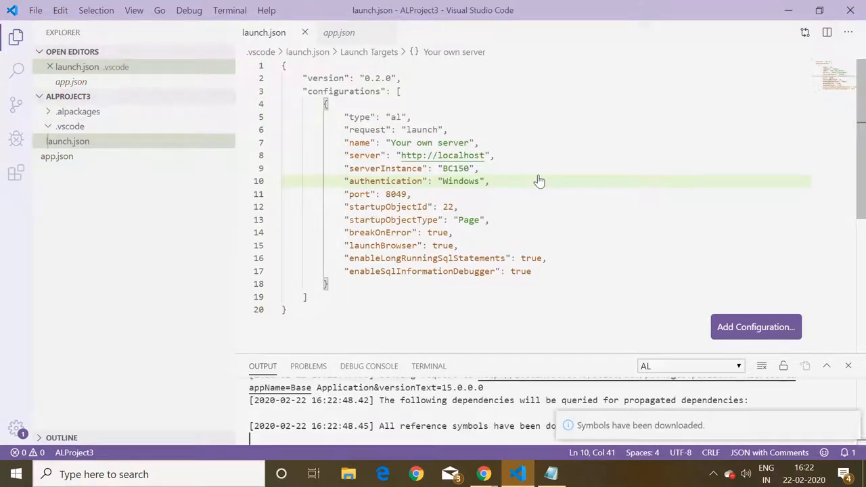
{"action": "mouse_move", "coordinate": [669, 443]}
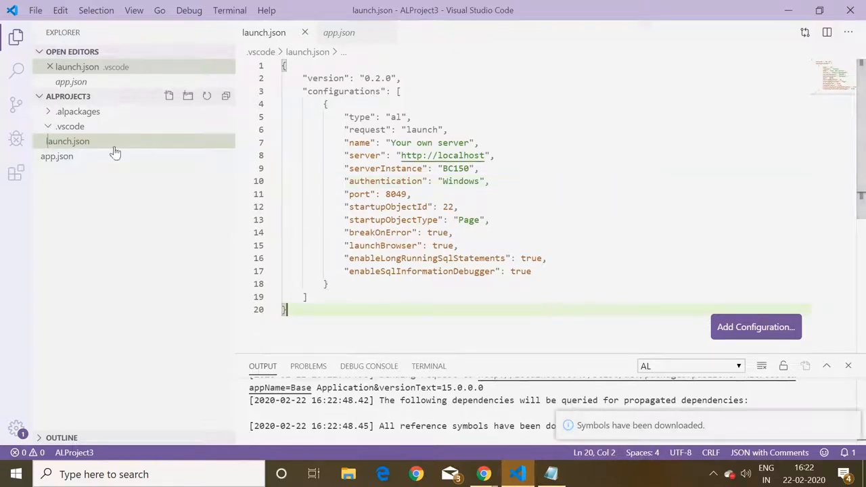
- Create a new file named TestCodeunit.Al in ALProject3
{"action": "left_click", "coordinate": [57, 155]}
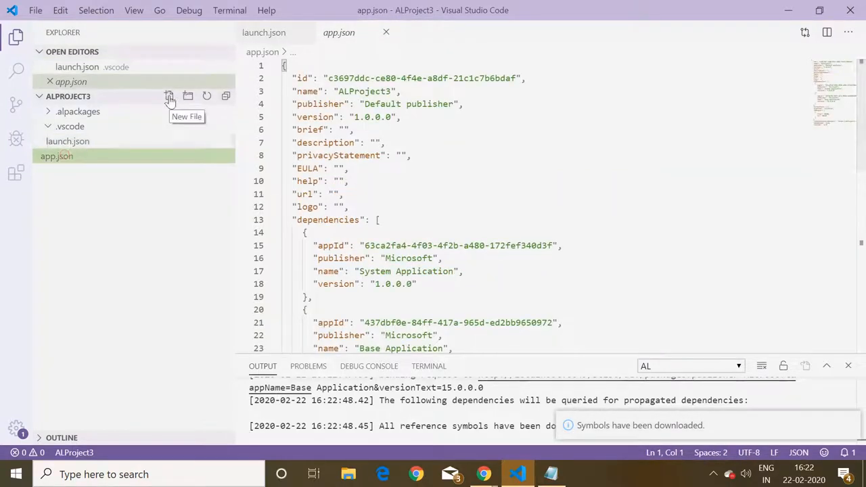
{"action": "left_click", "coordinate": [169, 95]}
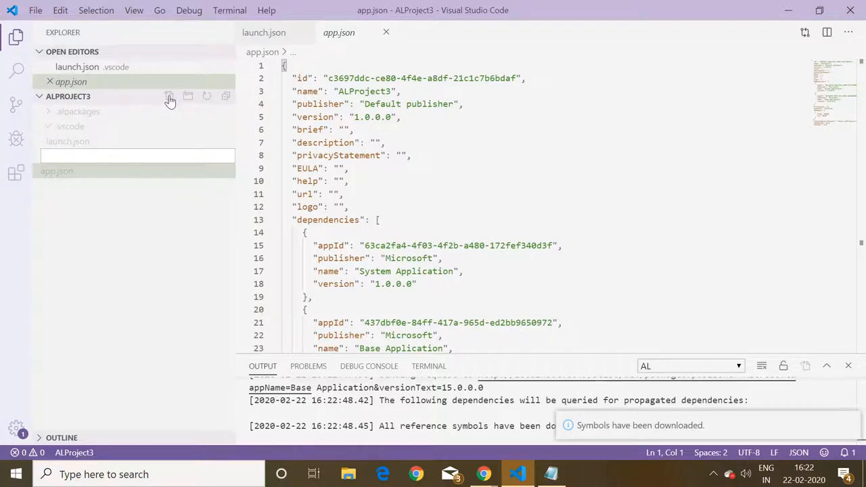
{"action": "type", "text": "Test"}
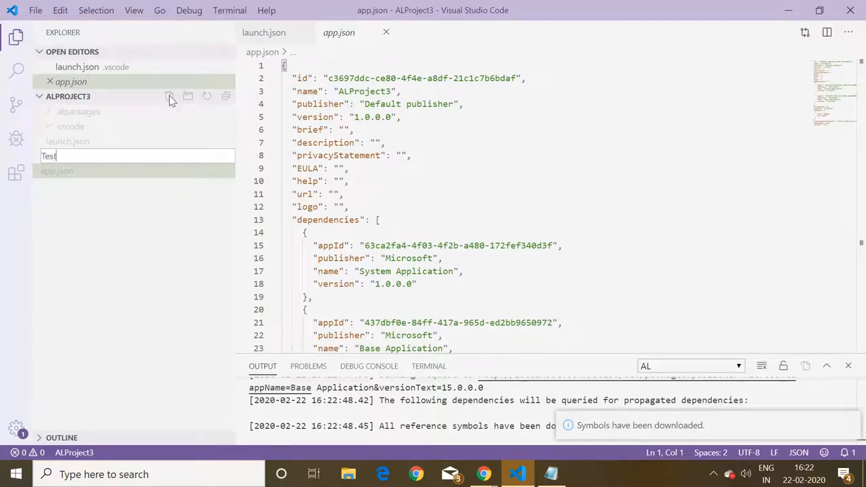
{"action": "type", "text": "Codeunit.Al"}
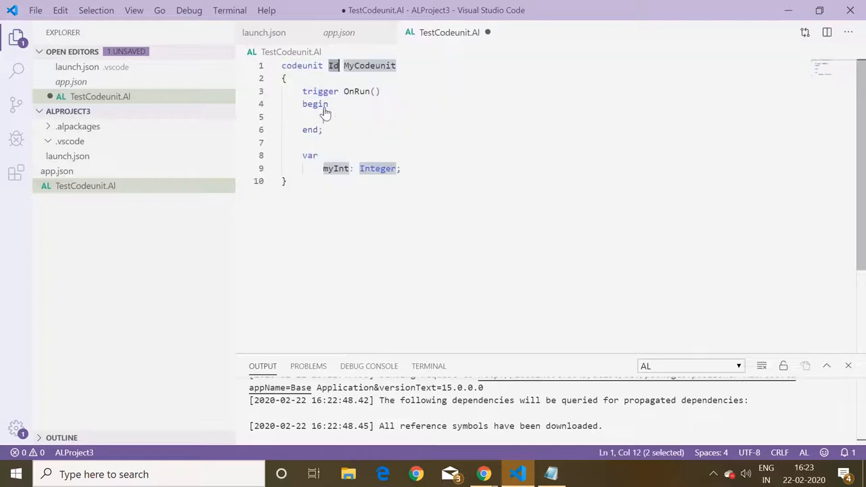
- Set the codeunit ID to 50105 and move to the myInt variable declaration
{"action": "type", "text": "501"}
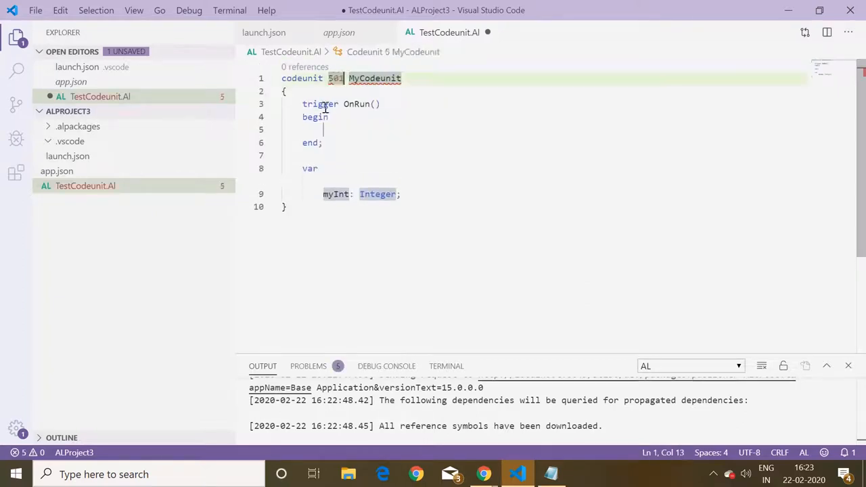
{"action": "type", "text": "05"}
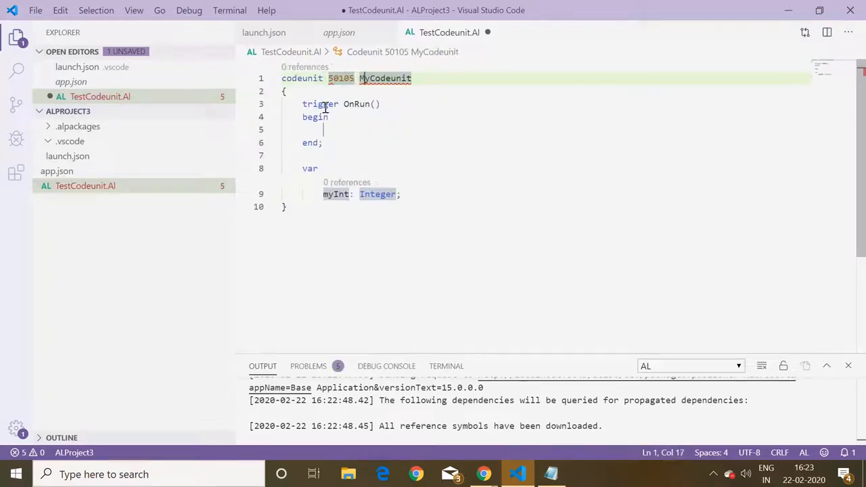
{"action": "left_click", "coordinate": [323, 143]}
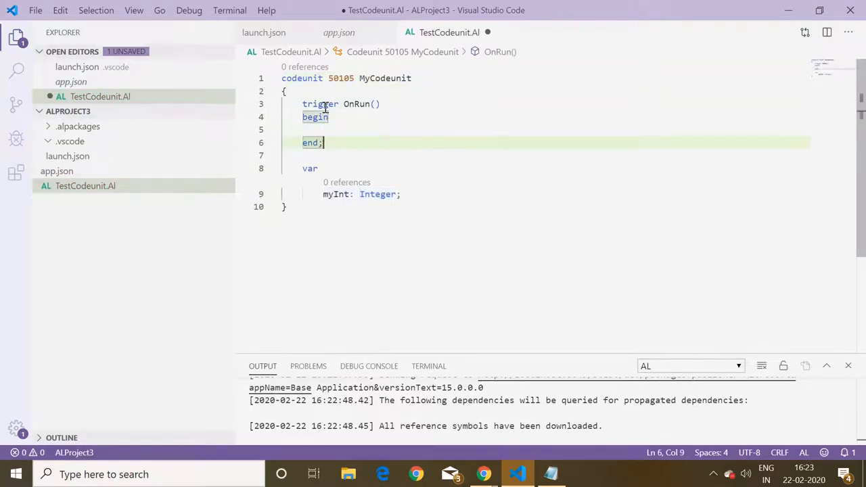
{"action": "left_click", "coordinate": [379, 194]}
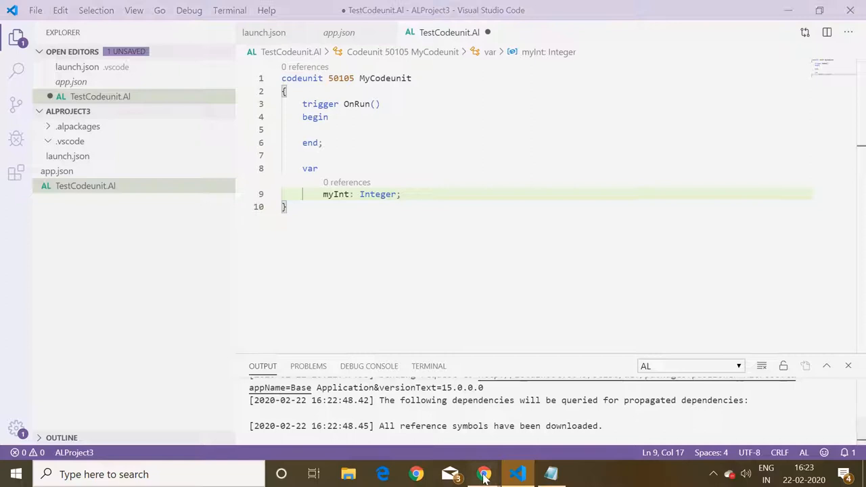
{"action": "left_click", "coordinate": [483, 474]}
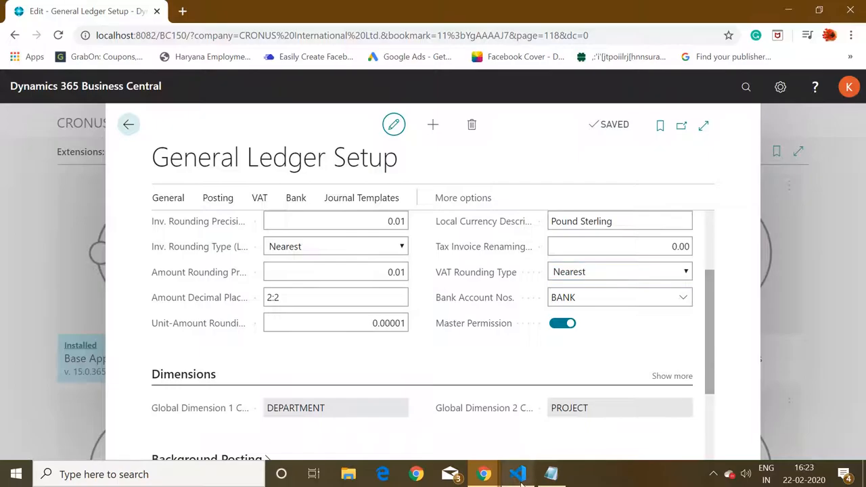
{"action": "left_click", "coordinate": [517, 474]}
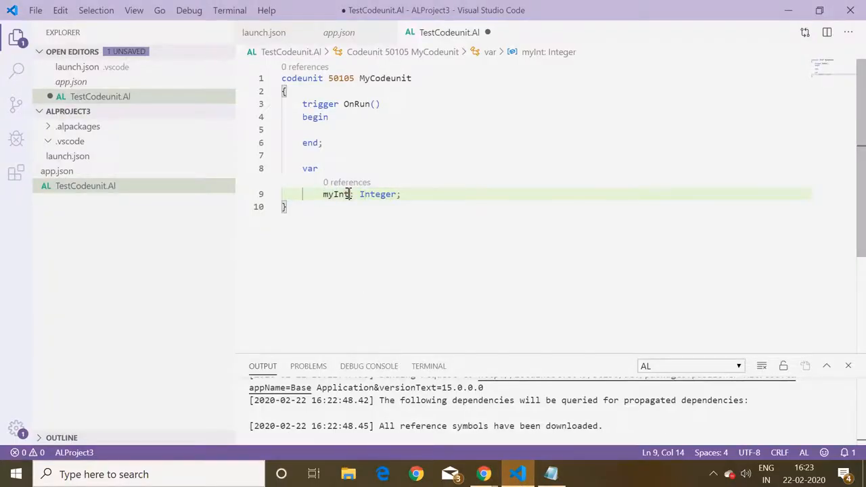
- Replace myInt with a GLsetup variable of type Record "General Ledger Setup"
{"action": "key", "text": "Backspace"}
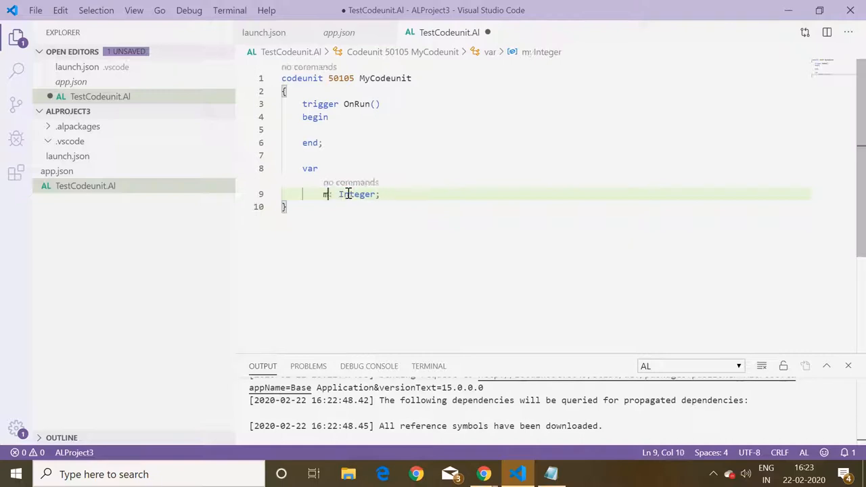
{"action": "key", "text": "Backspace"}
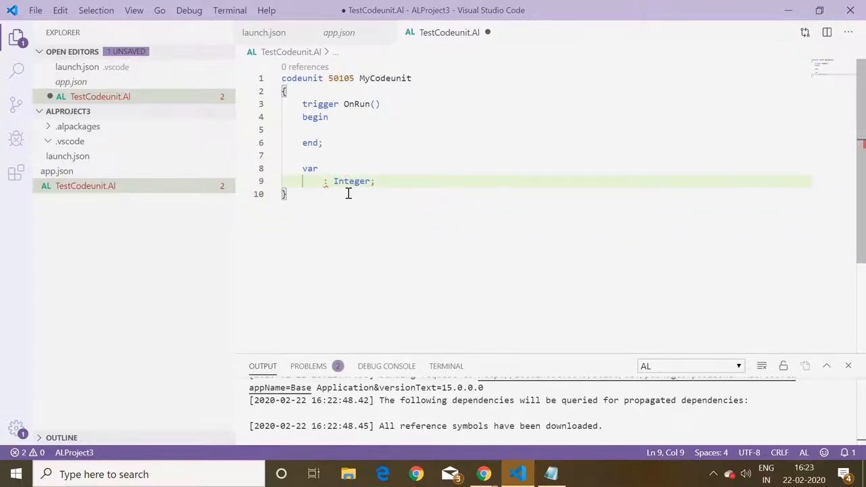
{"action": "type", "text": "GL"}
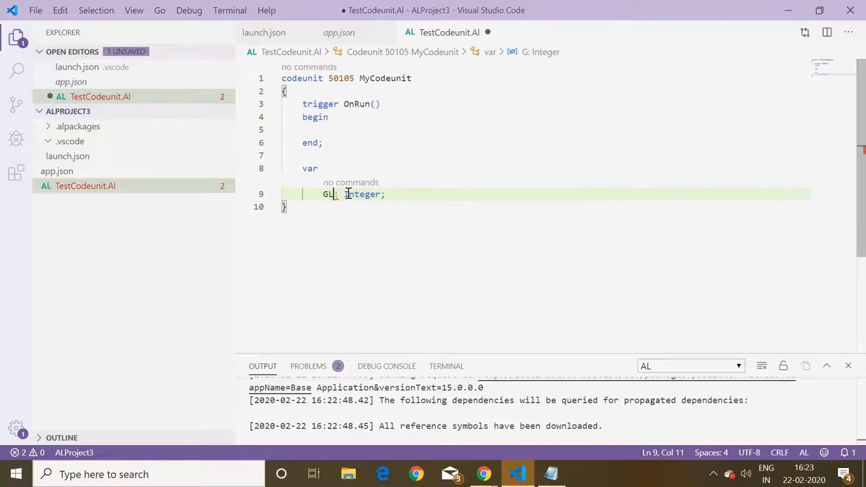
{"action": "type", "text": "setup"}
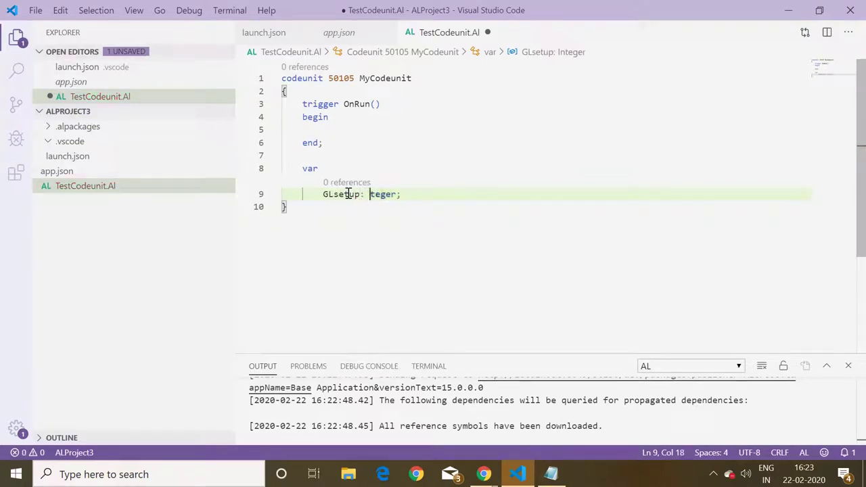
{"action": "type", "text": "Reco"}
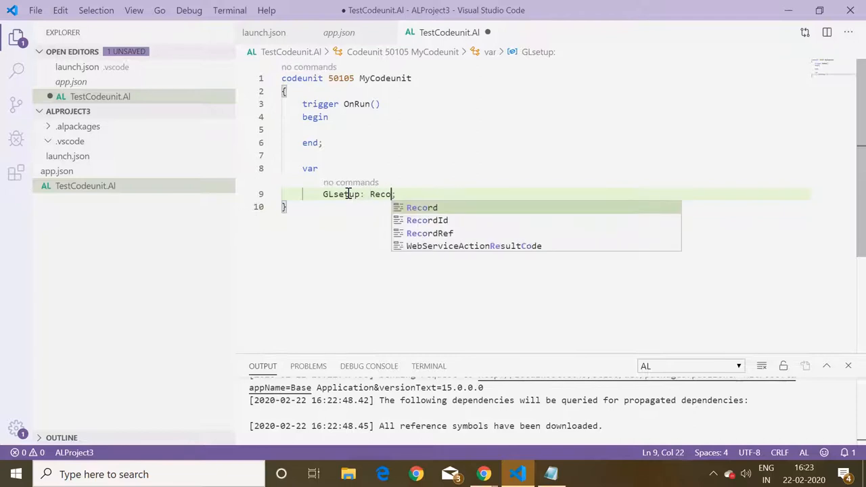
{"action": "type", "text": "Genera"}
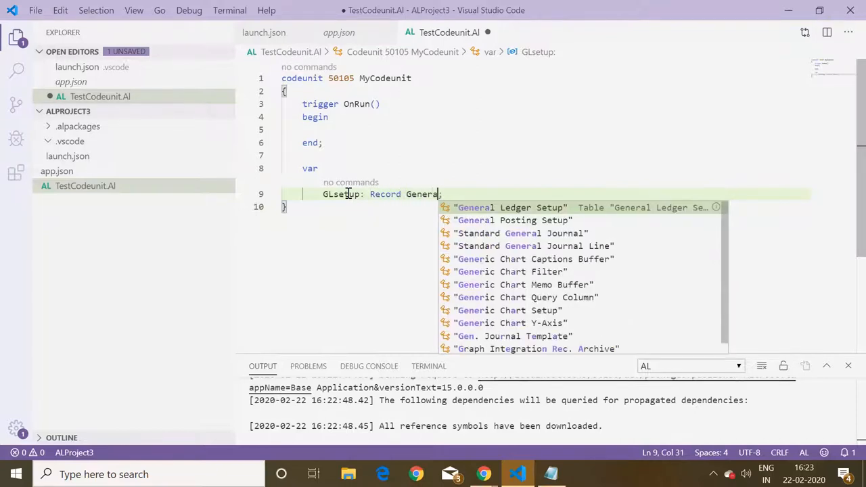
{"action": "left_click", "coordinate": [509, 207]}
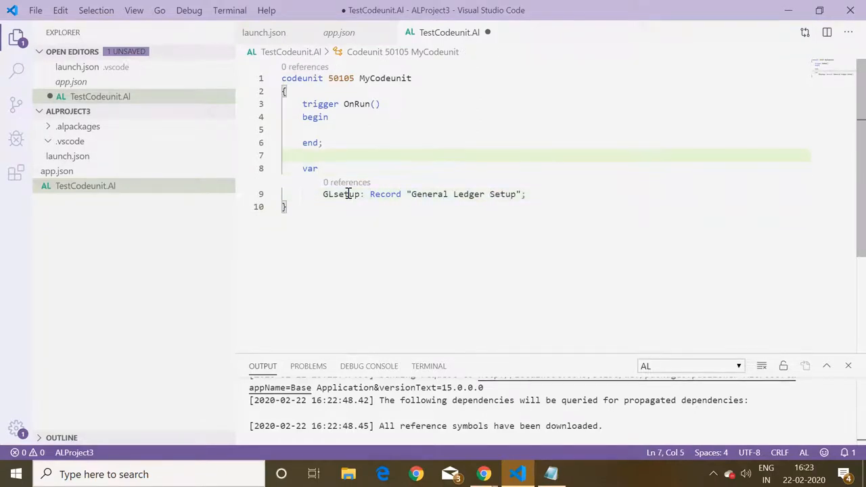
{"action": "left_click", "coordinate": [324, 129]}
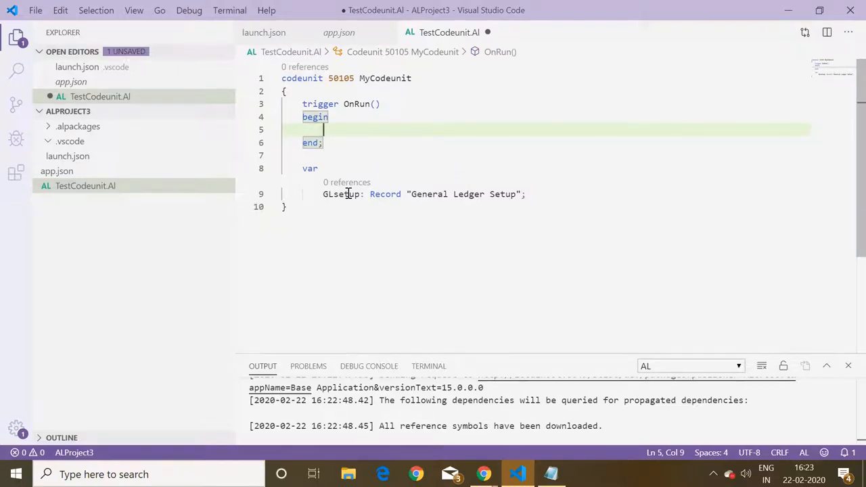
- Type 'if GLsetup.mast' in OnRun to find the Master Permission field
{"action": "type", "text": "if"}
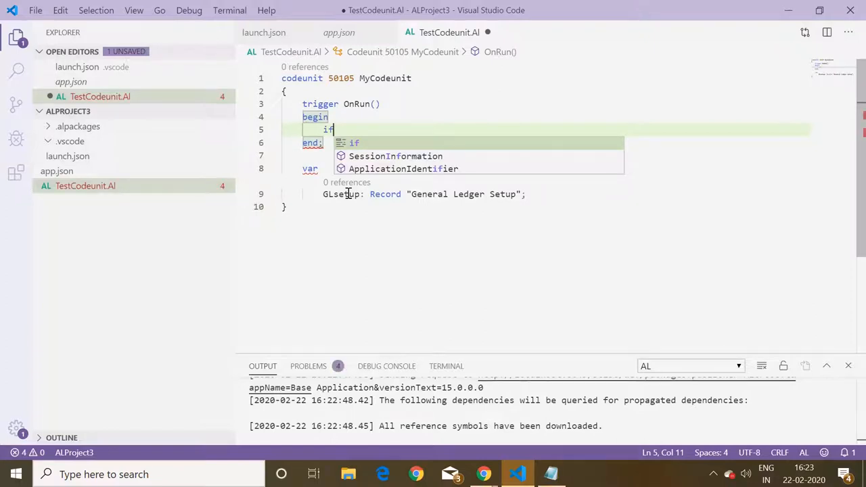
{"action": "type", "text": "gl"}
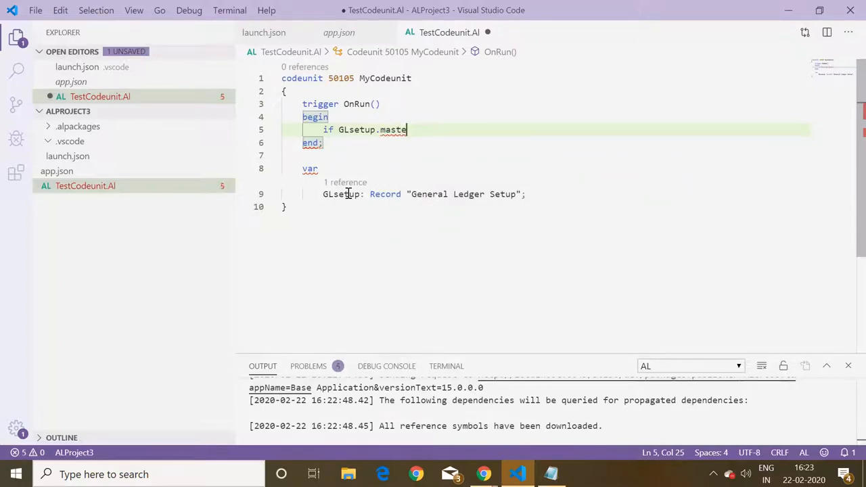
{"action": "key", "text": "BackSpace"}
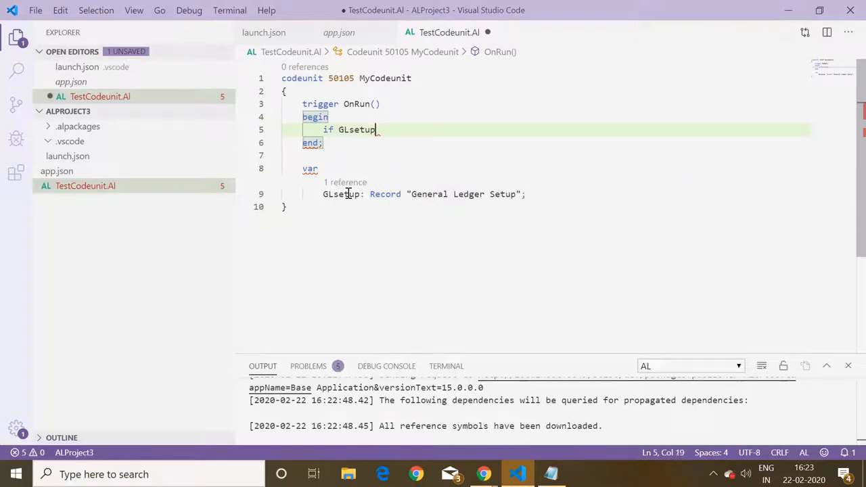
{"action": "type", "text": ".mast"}
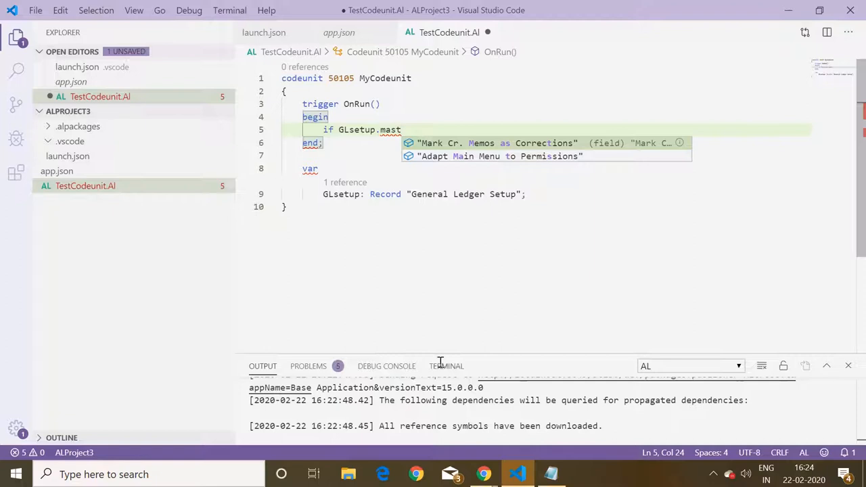
{"action": "mouse_move", "coordinate": [484, 474]}
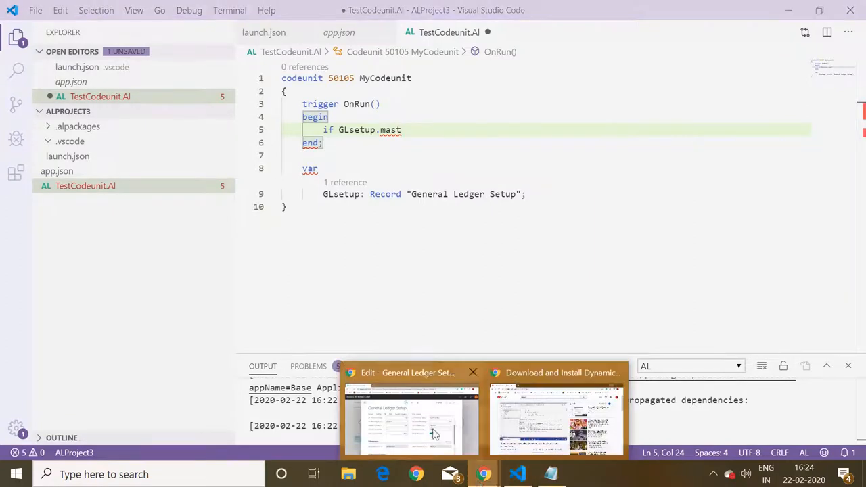
- Check Master Permission in General Ledger Setup, then delete the partial 'GLsetup.mast' condition
{"action": "left_click", "coordinate": [411, 419]}
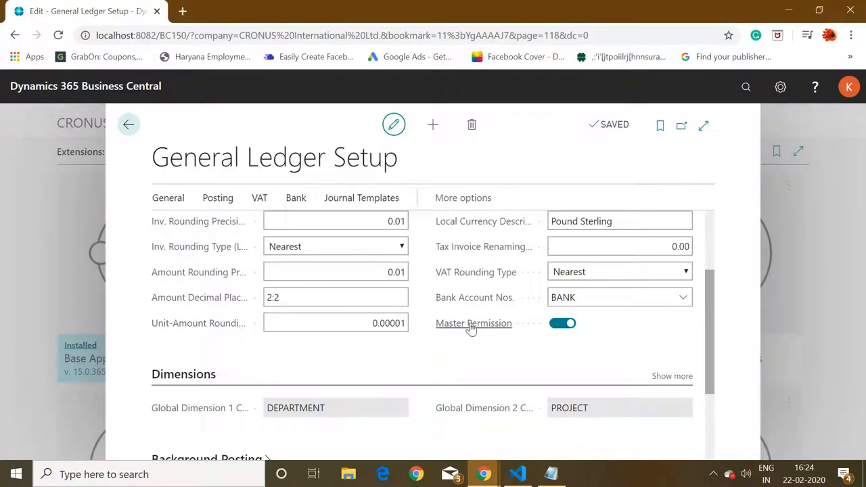
{"action": "mouse_move", "coordinate": [517, 473]}
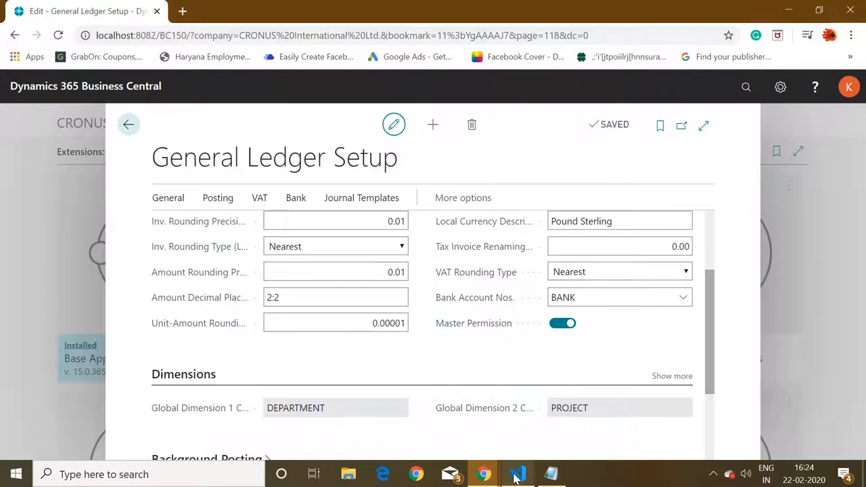
{"action": "left_click", "coordinate": [517, 474]}
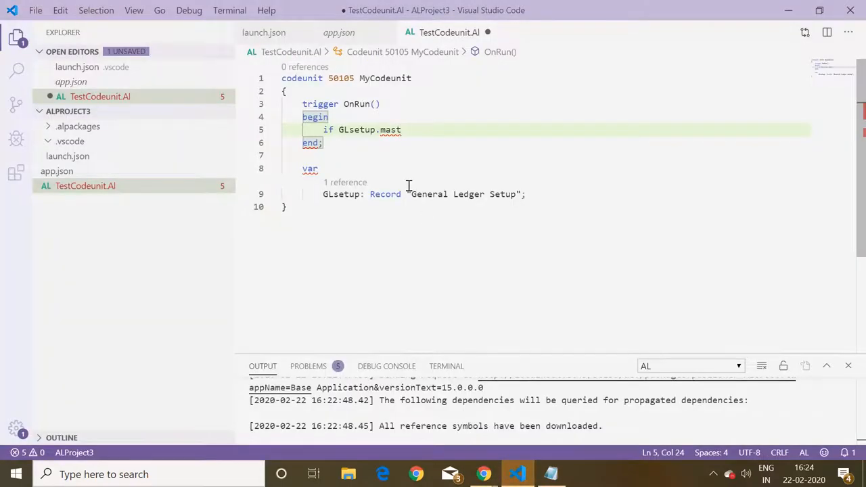
{"action": "left_click", "coordinate": [323, 194]}
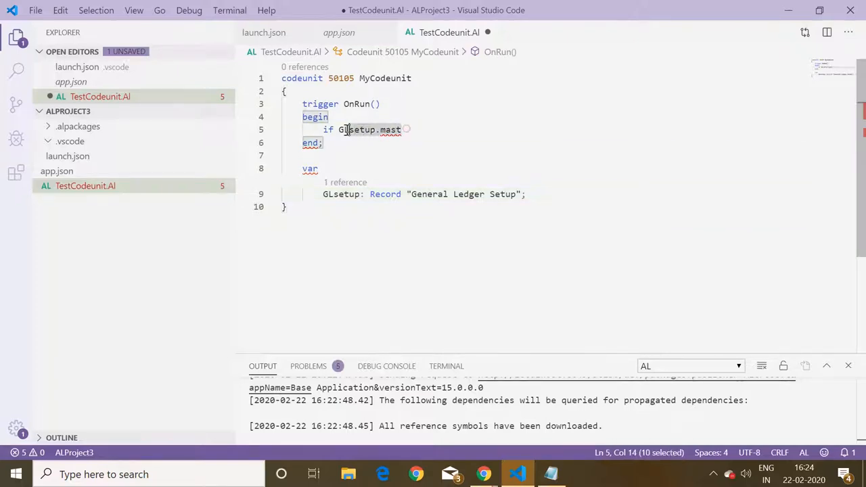
{"action": "key", "text": "Delete"}
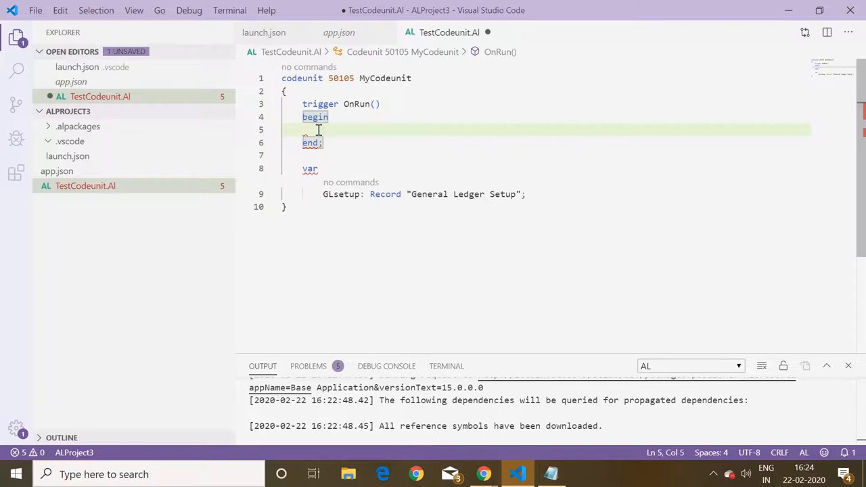
- Show app.json and select its System Application and Base Application dependency entries
{"action": "left_click", "coordinate": [56, 171]}
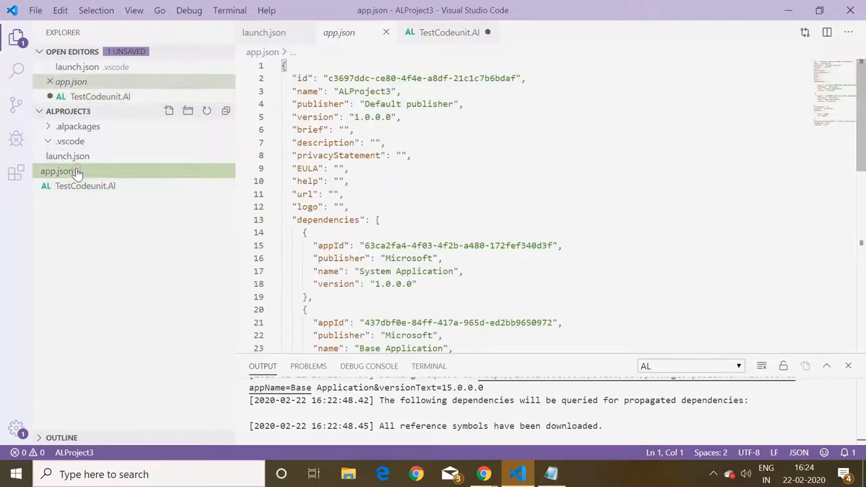
{"action": "left_click", "coordinate": [546, 245]}
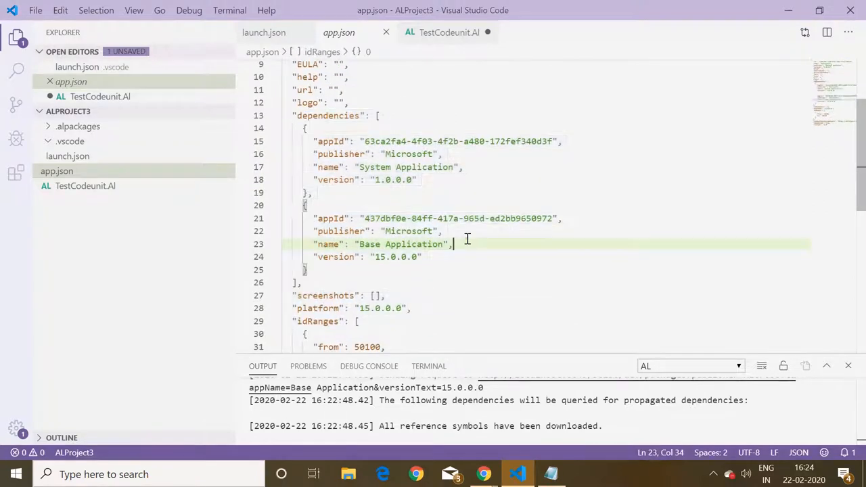
{"action": "left_click", "coordinate": [422, 153]}
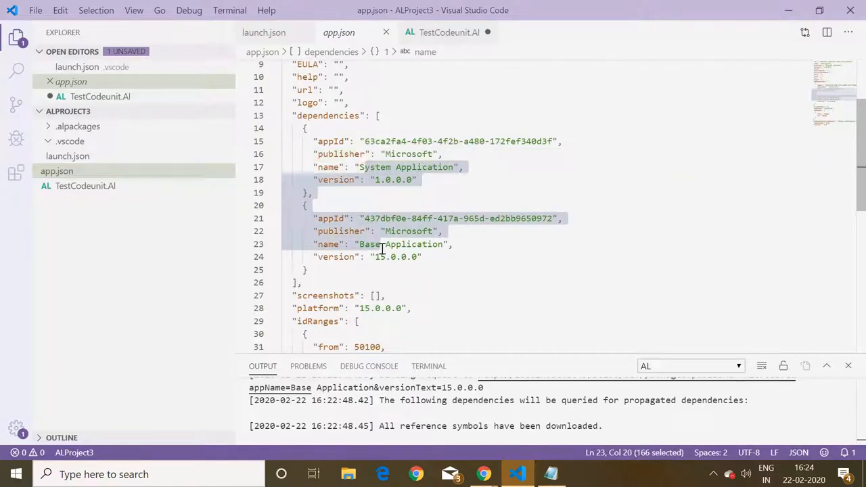
{"action": "mouse_move", "coordinate": [398, 244]}
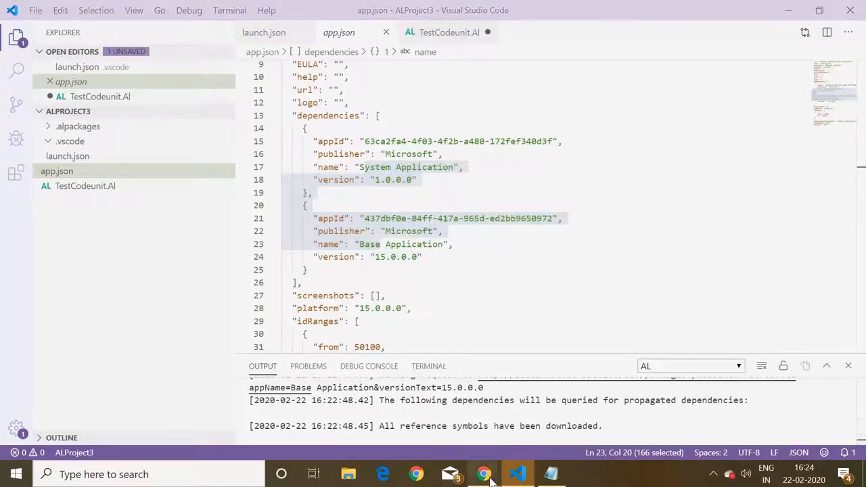
- Close General Ledger Setup and scroll the Extensions list back to ChangeStdObject
{"action": "left_click", "coordinate": [483, 474]}
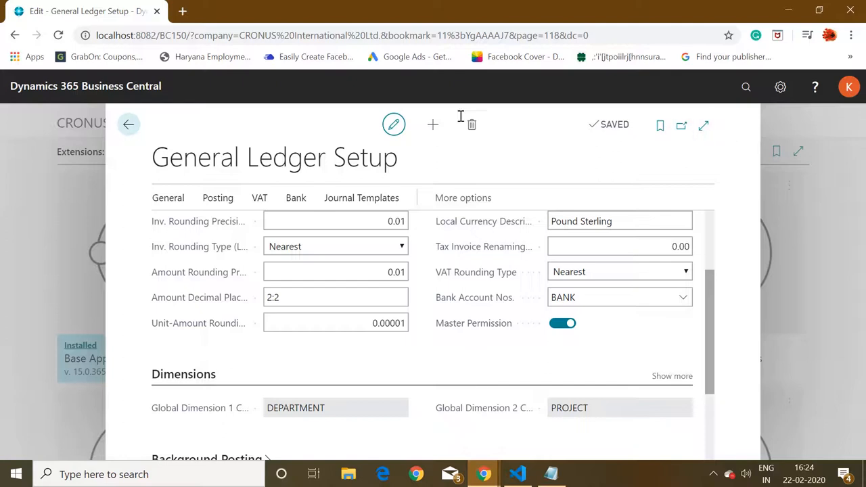
{"action": "left_click", "coordinate": [129, 124]}
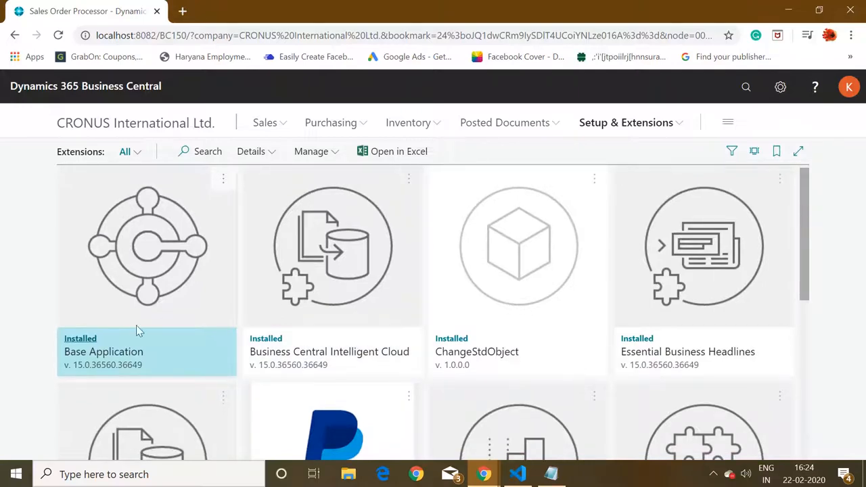
{"action": "mouse_move", "coordinate": [803, 233]}
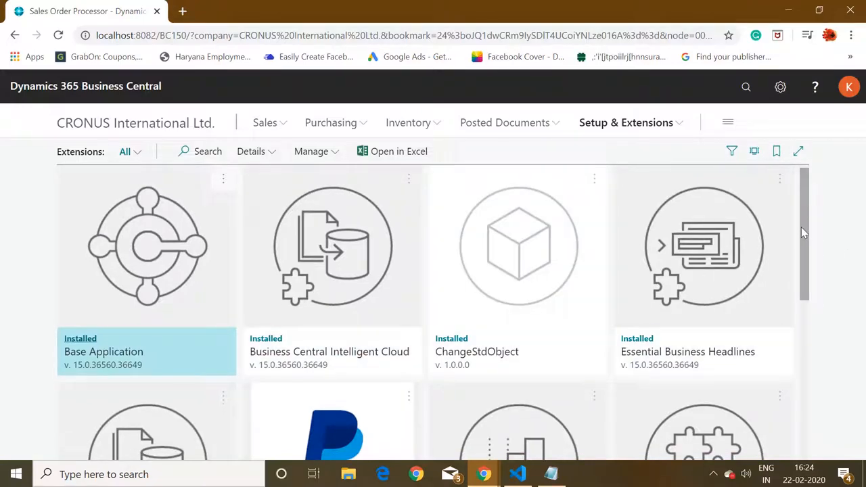
{"action": "scroll", "scroll_direction": "down", "scroll_amount": 3}
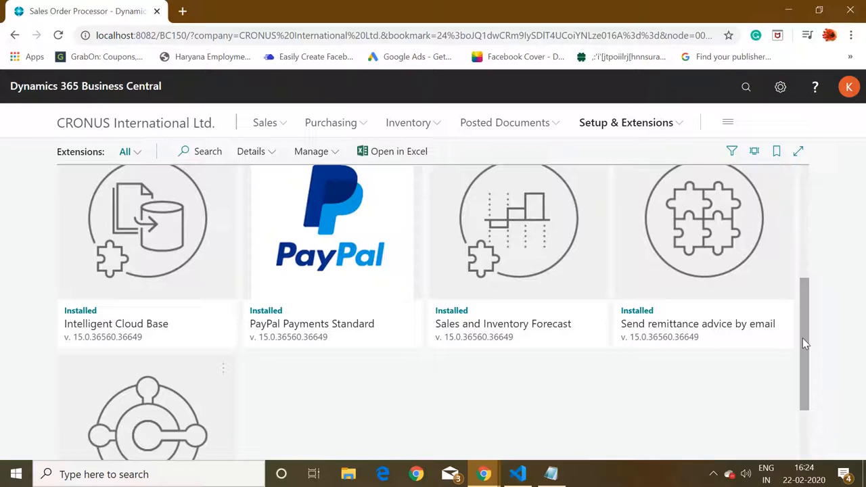
{"action": "scroll", "scroll_direction": "down", "scroll_amount": 3}
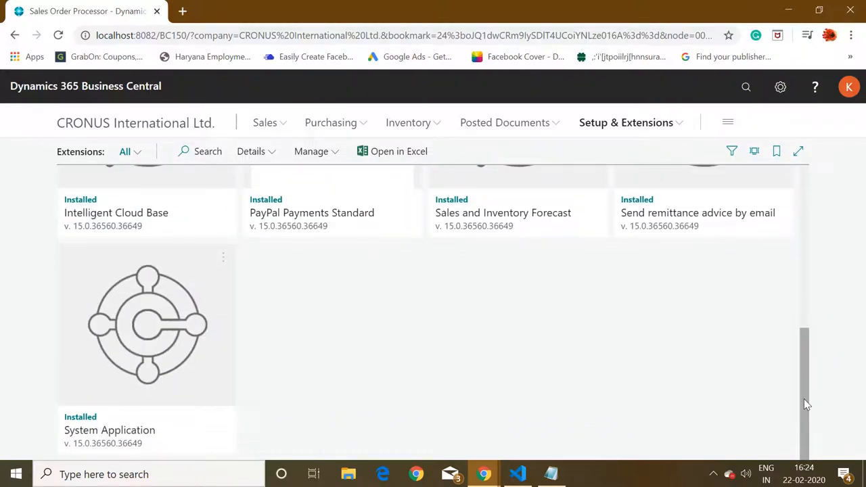
{"action": "scroll", "scroll_direction": "up", "scroll_amount": 3}
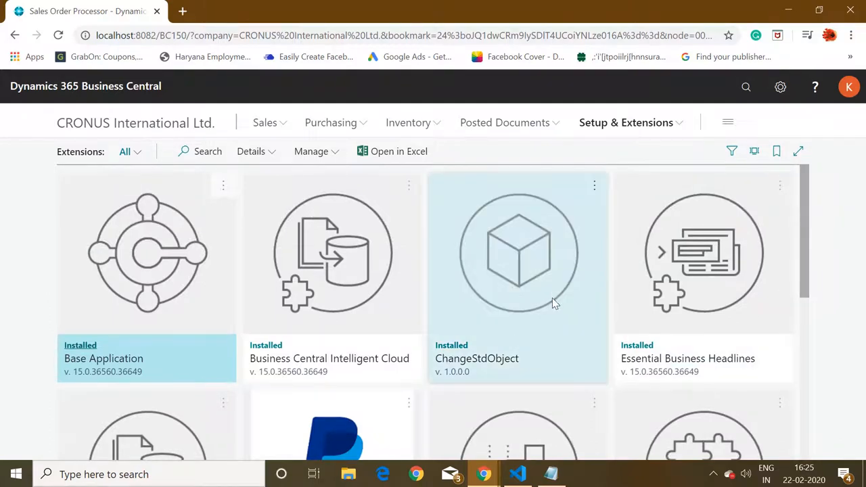
{"action": "mouse_move", "coordinate": [551, 297]}
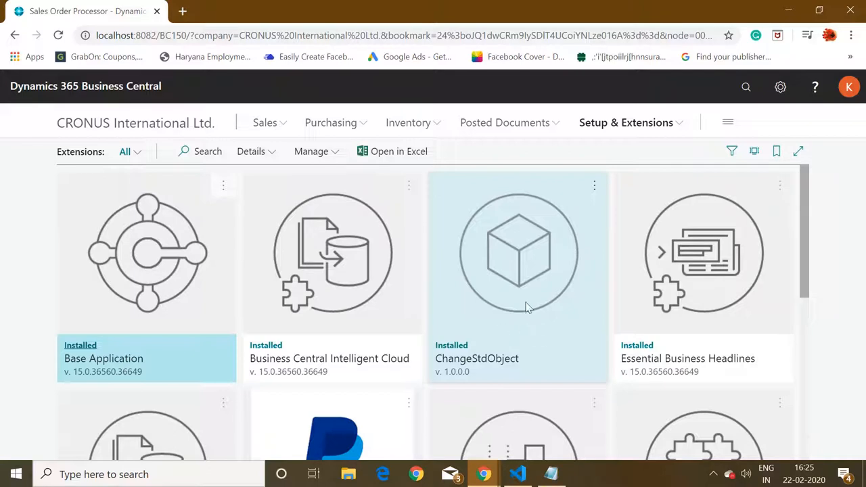
{"action": "mouse_move", "coordinate": [480, 310]}
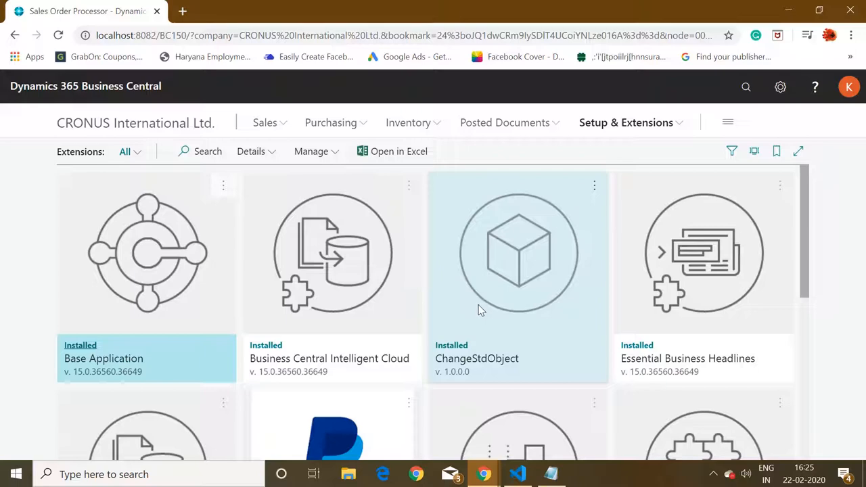
{"action": "mouse_move", "coordinate": [511, 462]}
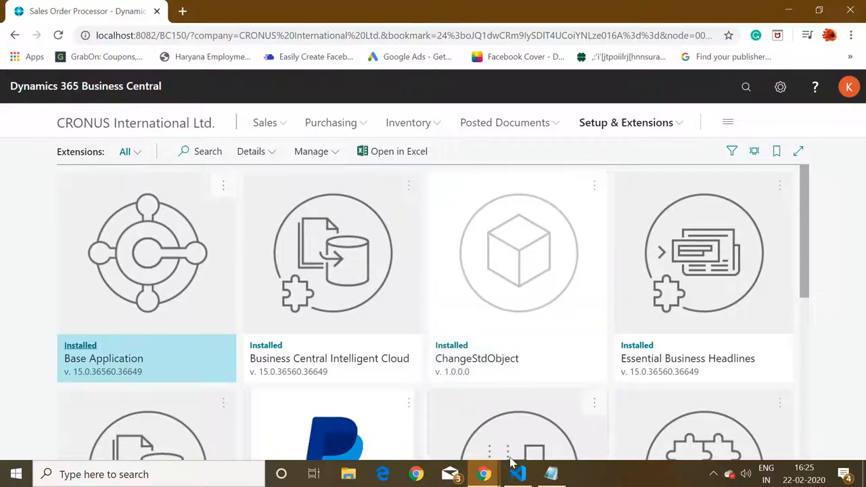
{"action": "left_click", "coordinate": [518, 474]}
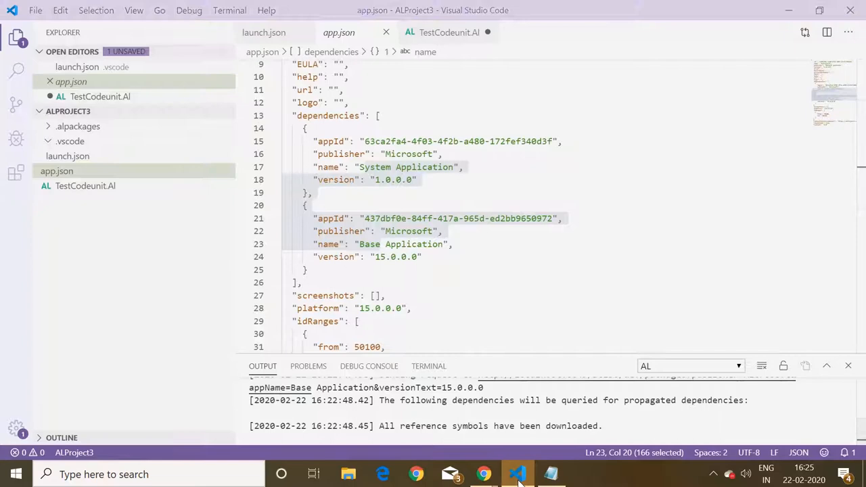
{"action": "left_click", "coordinate": [483, 473]}
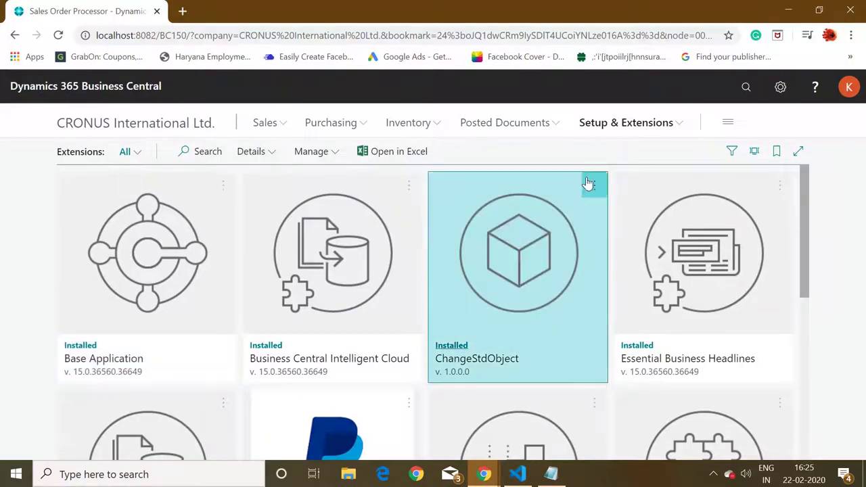
- View ChangeStdObject's App ID details, then select the saved dependency snippet in Notepad
{"action": "left_click", "coordinate": [594, 185]}
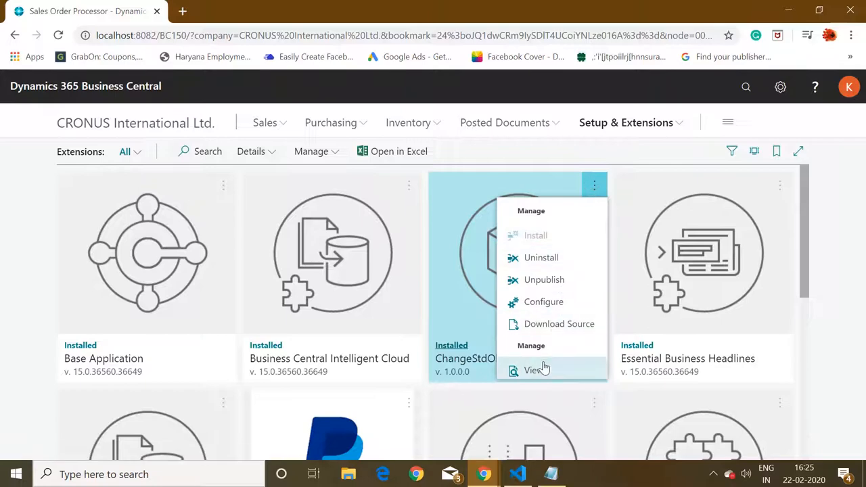
{"action": "left_click", "coordinate": [541, 257]}
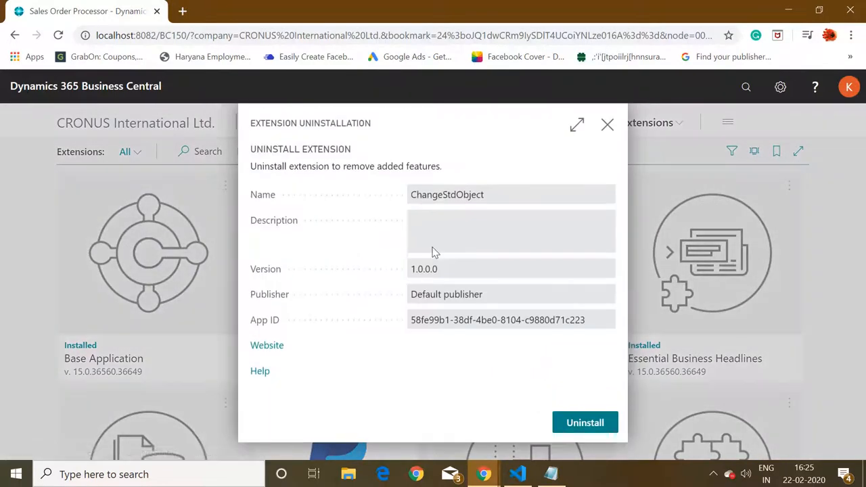
{"action": "mouse_move", "coordinate": [490, 328]}
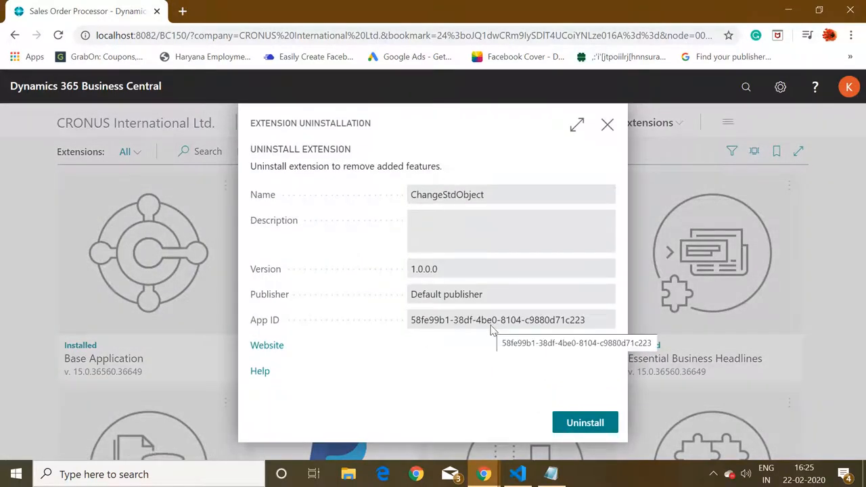
{"action": "mouse_move", "coordinate": [480, 190]}
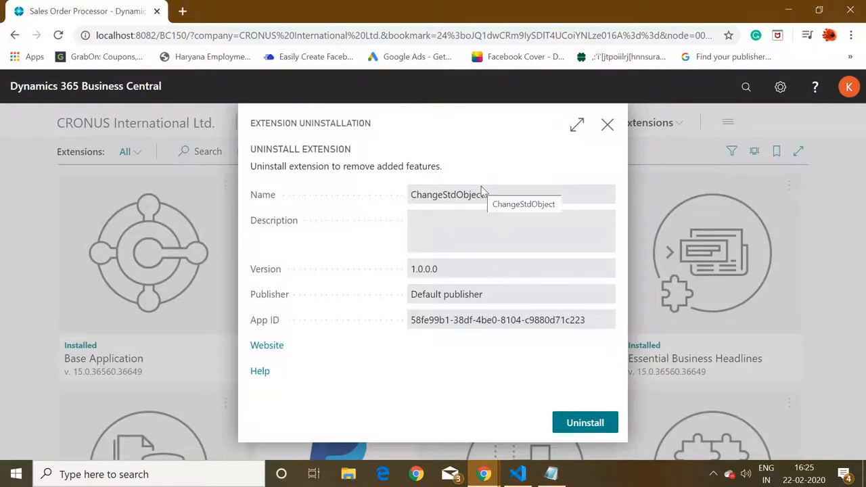
{"action": "left_click", "coordinate": [551, 474]}
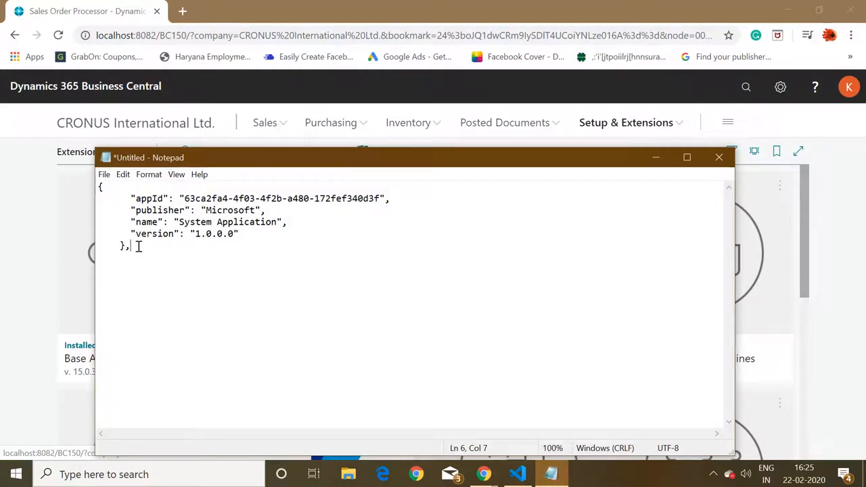
{"action": "key", "text": "ctrl+a"}
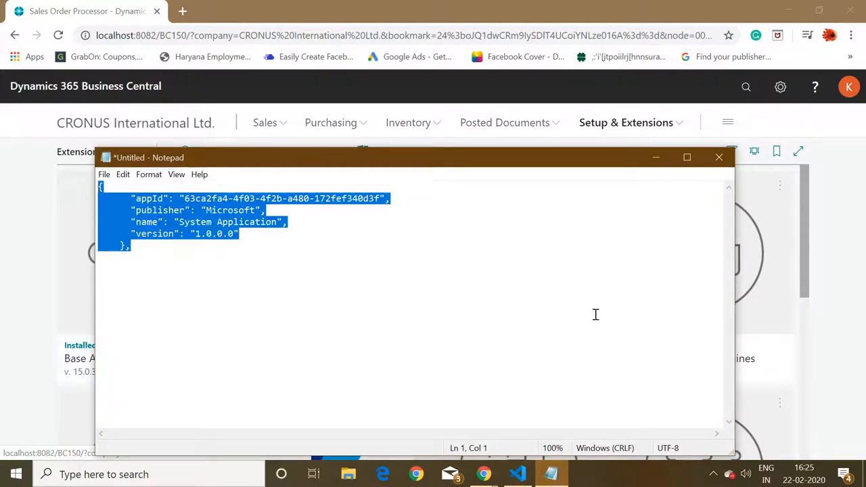
{"action": "left_click", "coordinate": [517, 473]}
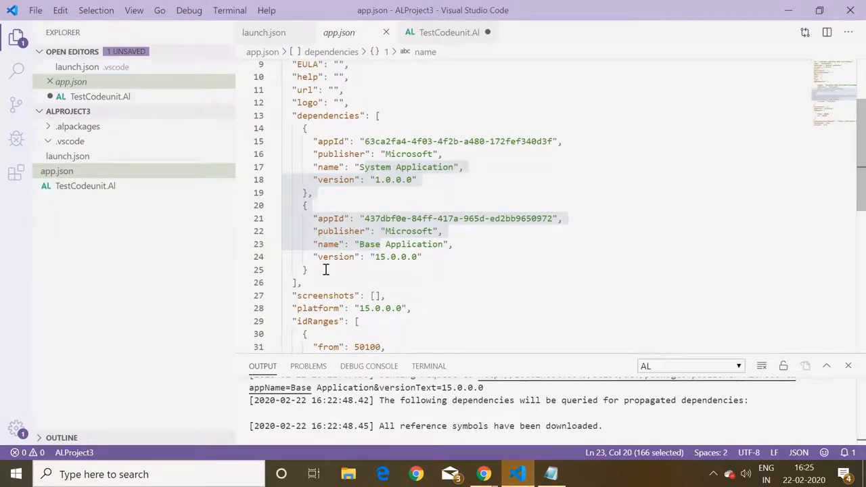
- Paste a duplicate System Application dependency block above Base Application in app.json
{"action": "left_click", "coordinate": [379, 115]}
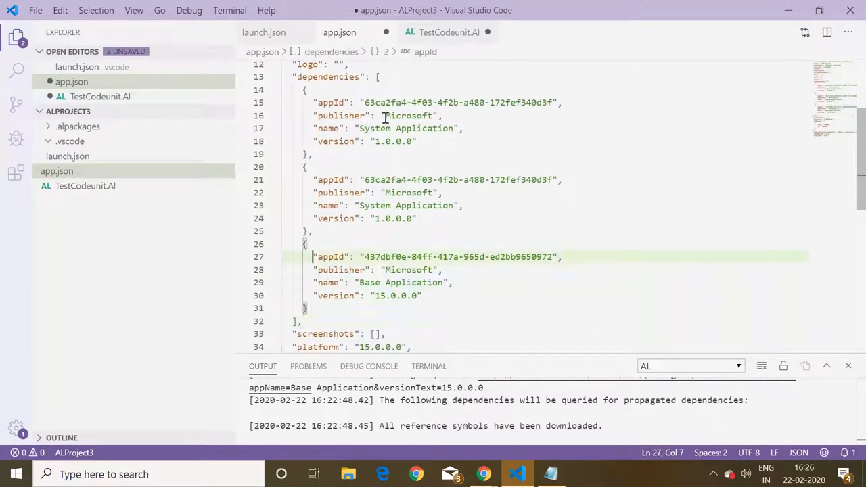
{"action": "left_click", "coordinate": [551, 474]}
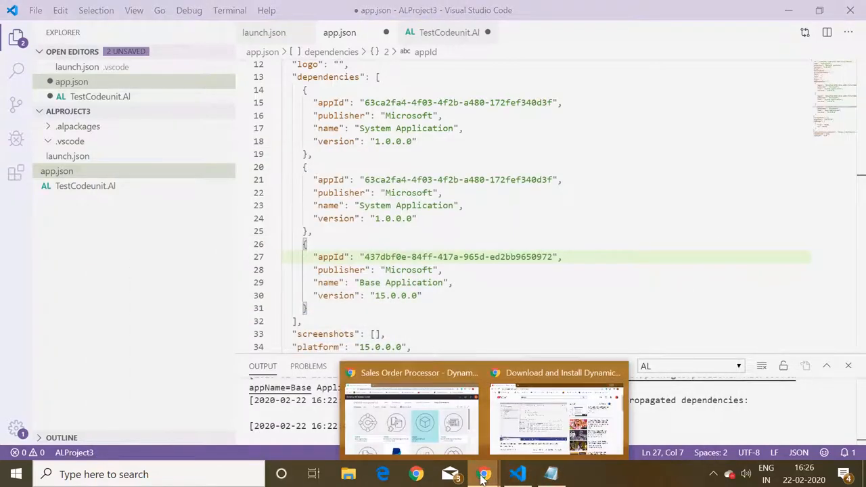
- Replace the first dependency's appId with ChangeStdObject's ID 58fe99b1-38df-4be0-8104-c9880d71c223
{"action": "left_click", "coordinate": [411, 416]}
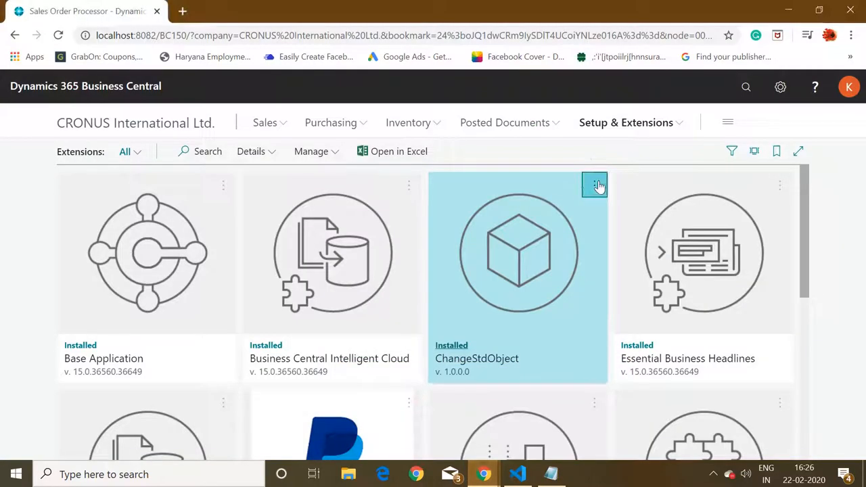
{"action": "left_click", "coordinate": [594, 185]}
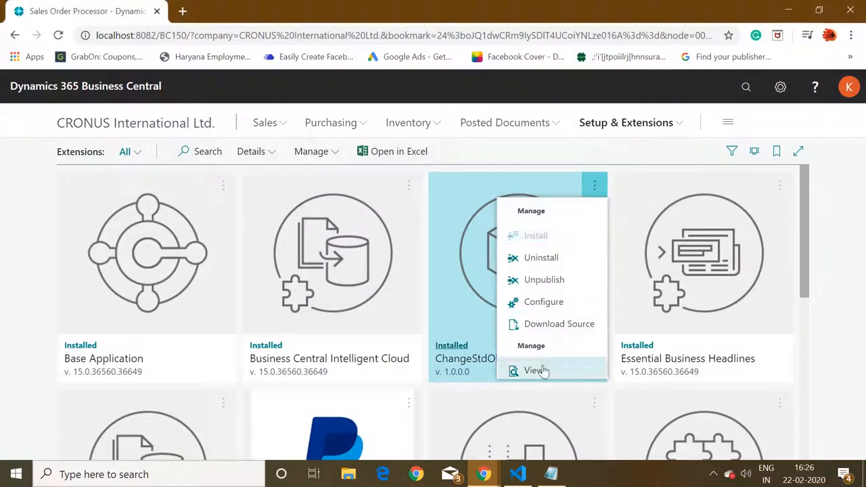
{"action": "left_click", "coordinate": [541, 257]}
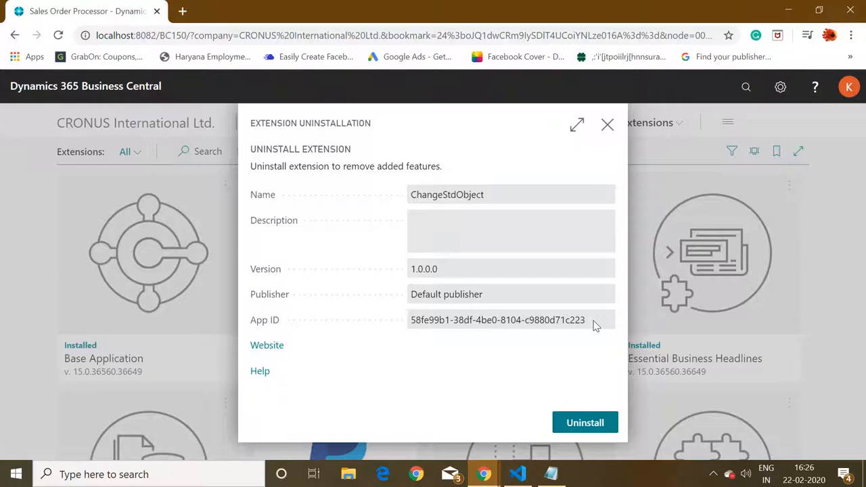
{"action": "triple_click", "coordinate": [497, 320]}
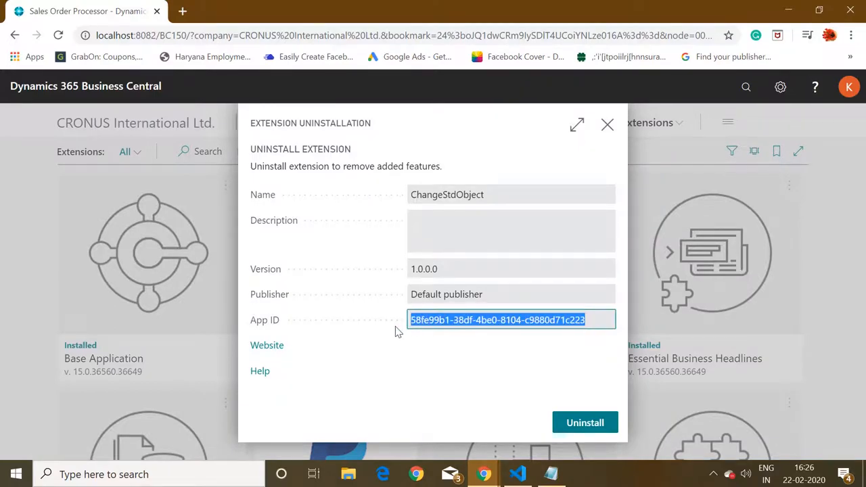
{"action": "left_click", "coordinate": [516, 474]}
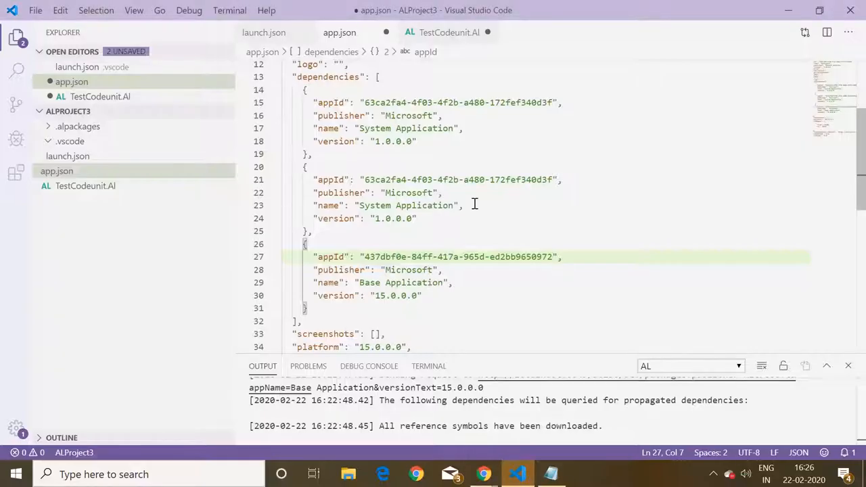
{"action": "left_click", "coordinate": [551, 102]}
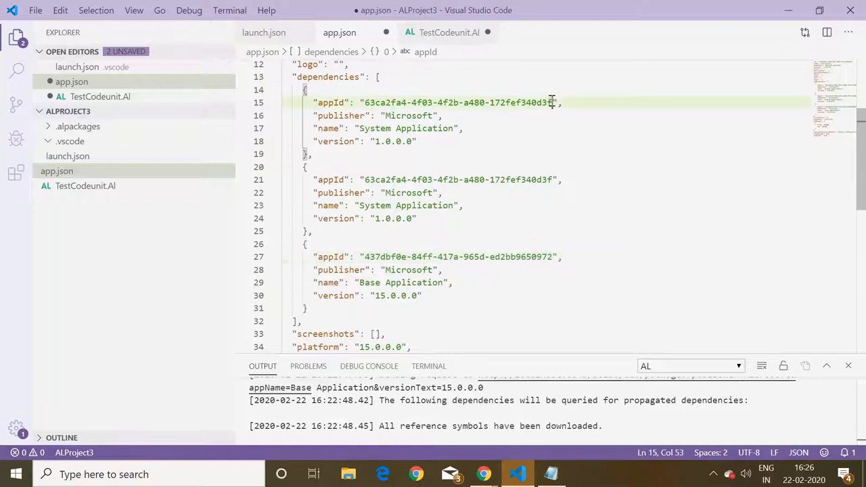
{"action": "key", "text": "Backspace"}
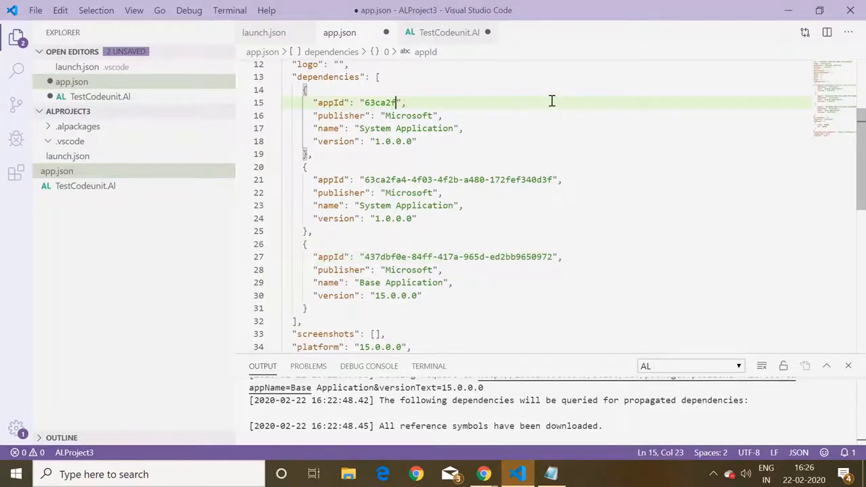
{"action": "type", "text": "58fe99b1-38df-4be0-8104-c9880d71c223"}
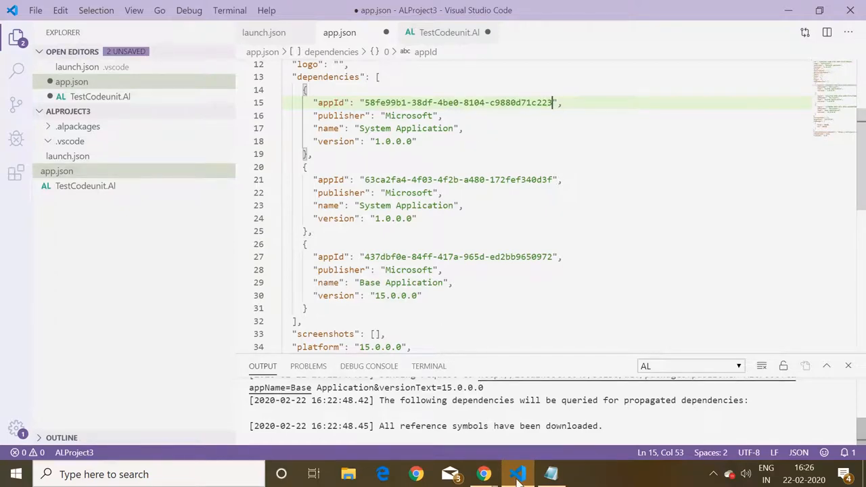
- Set the first dependency's publisher to 'Default publisher'
{"action": "left_click", "coordinate": [483, 473]}
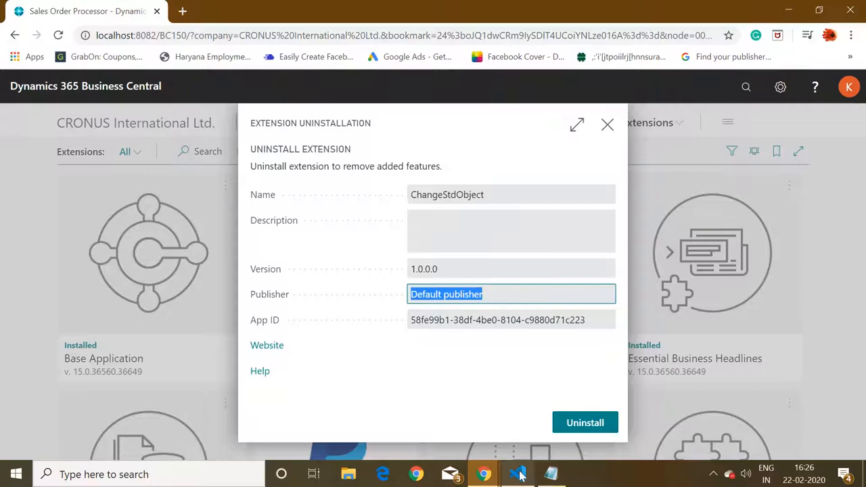
{"action": "left_click", "coordinate": [517, 473]}
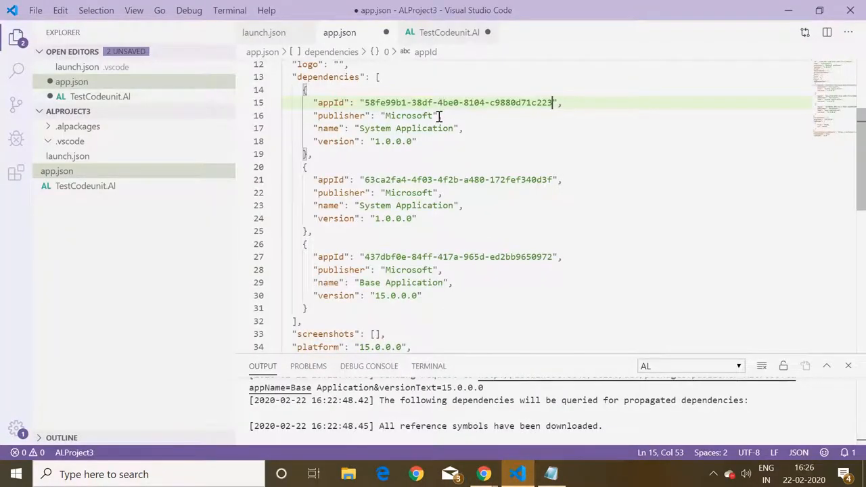
{"action": "left_click", "coordinate": [395, 115]}
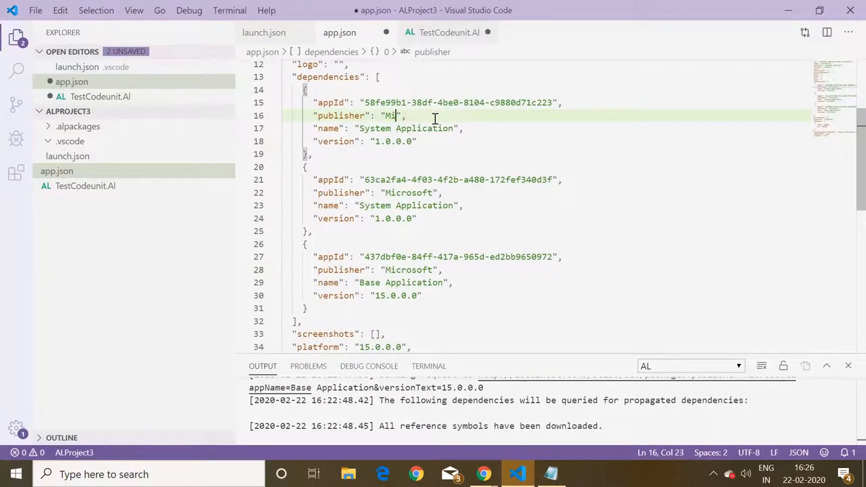
{"action": "type", "text": "Default publisher"}
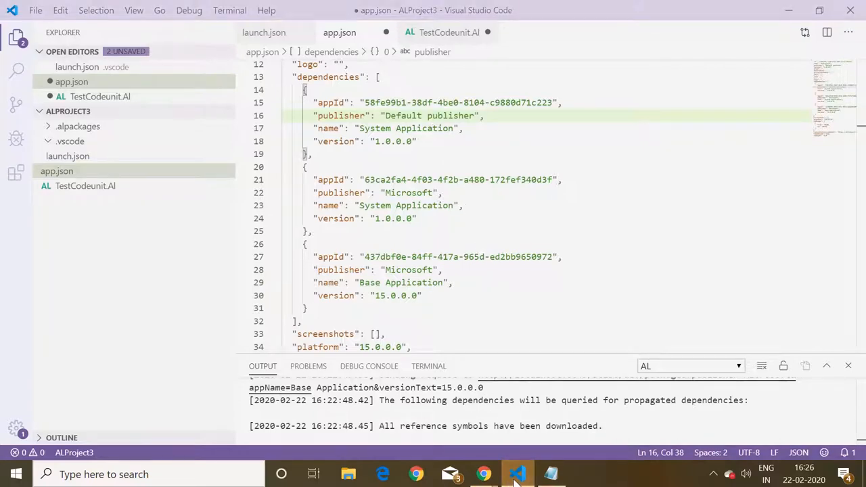
- Rename the first dependency from System Application to 'ChangeStdObject'
{"action": "left_click", "coordinate": [483, 473]}
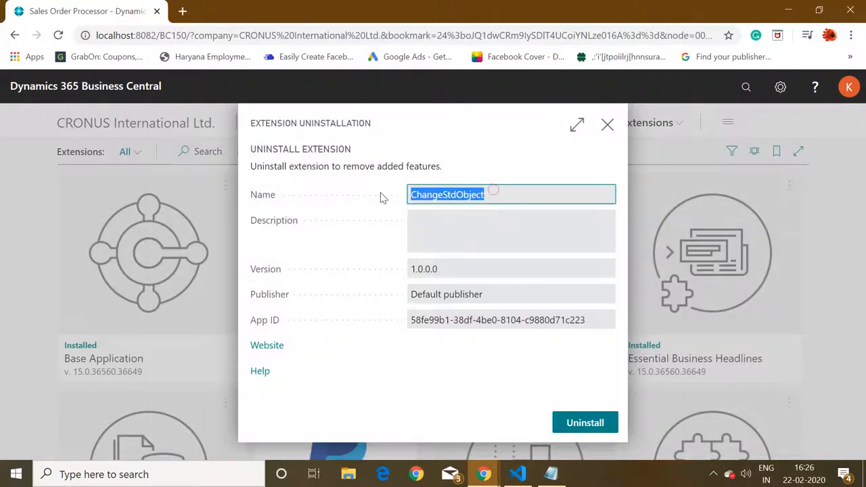
{"action": "left_click", "coordinate": [516, 474]}
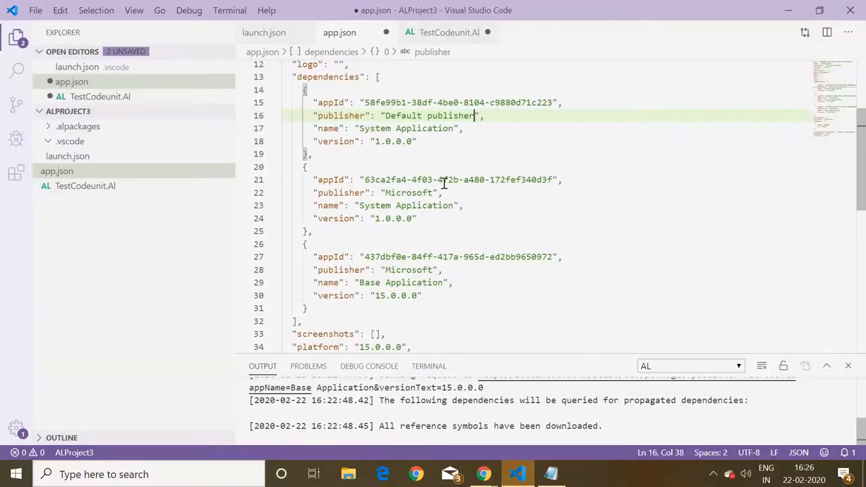
{"action": "double_click", "coordinate": [419, 128]}
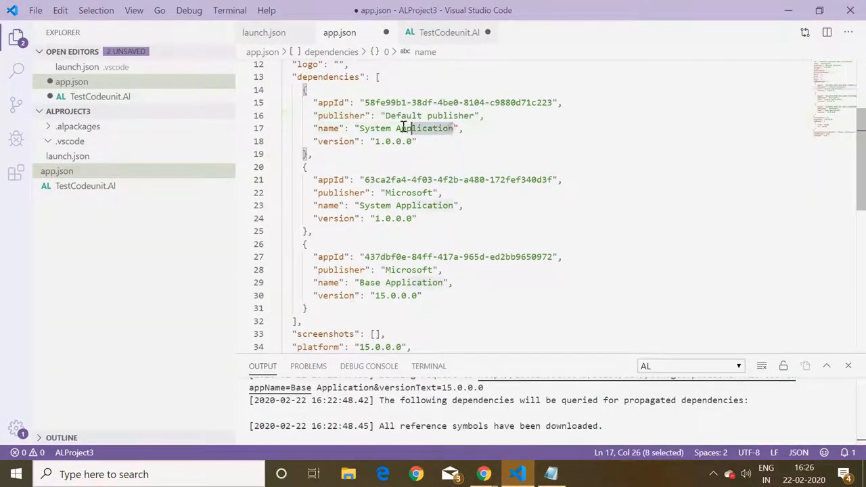
{"action": "type", "text": "ChangeStdObject"}
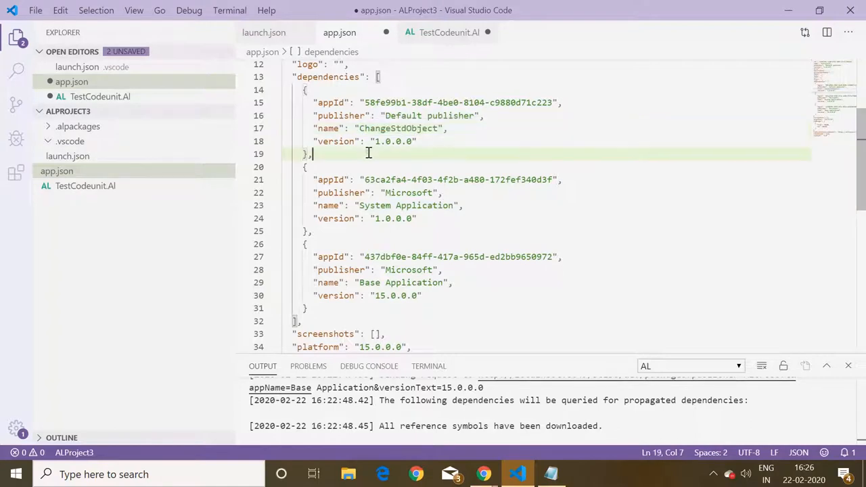
{"action": "scroll", "scroll_direction": "up", "scroll_amount": 3}
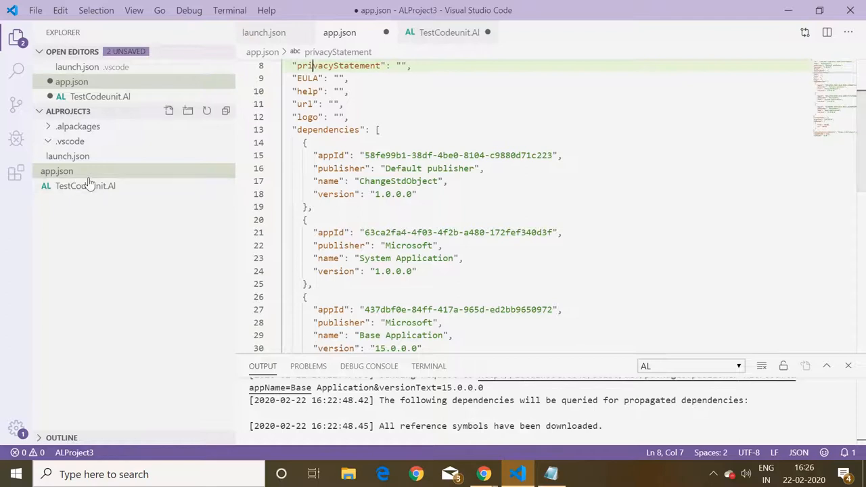
- Run AL: Download symbols for the project from app.json, then return to TestCodeunit.Al
{"action": "left_click", "coordinate": [85, 185]}
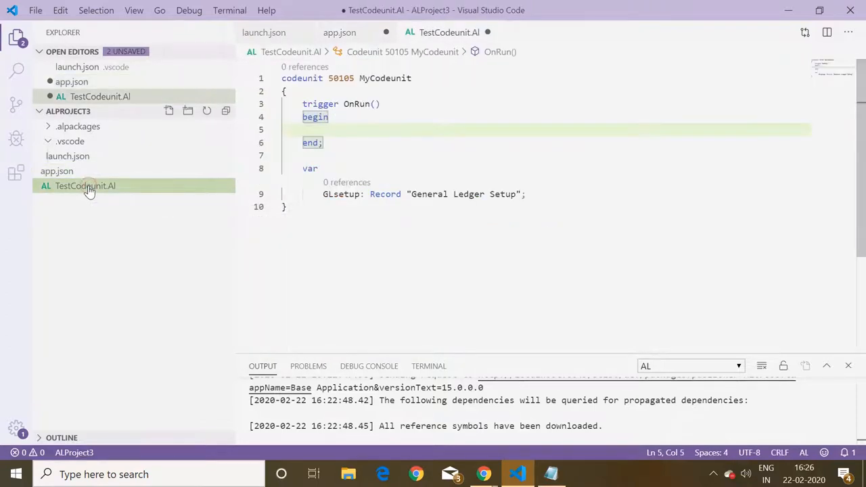
{"action": "mouse_move", "coordinate": [77, 171]}
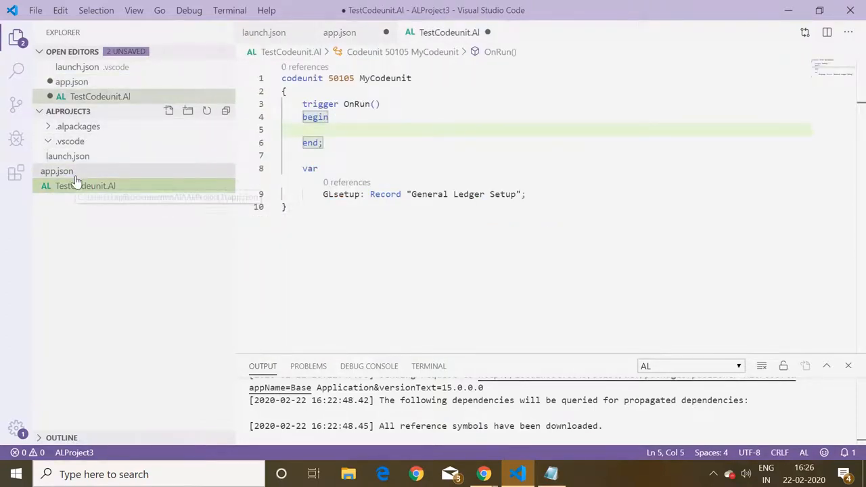
{"action": "left_click", "coordinate": [57, 171]}
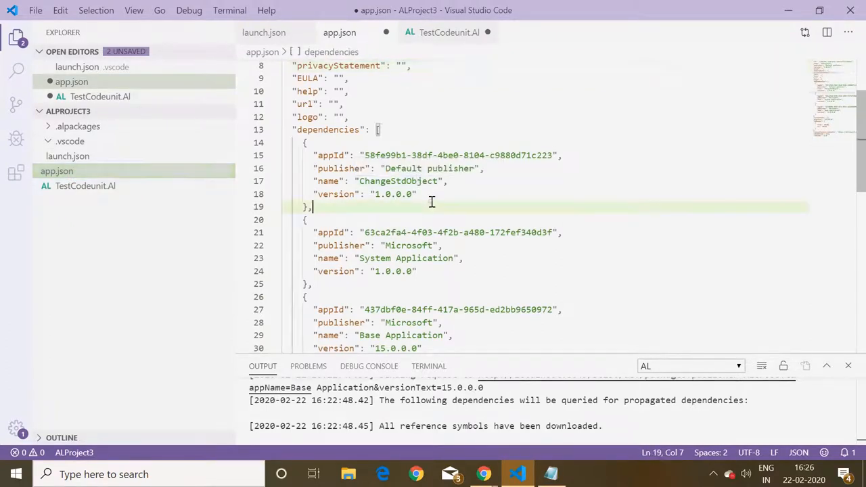
{"action": "mouse_move", "coordinate": [128, 194]}
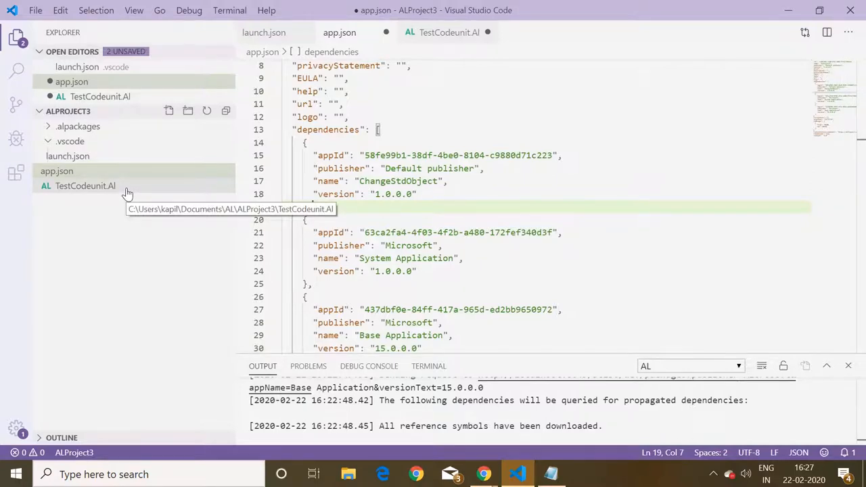
{"action": "key", "text": "ctrl+shift+p"}
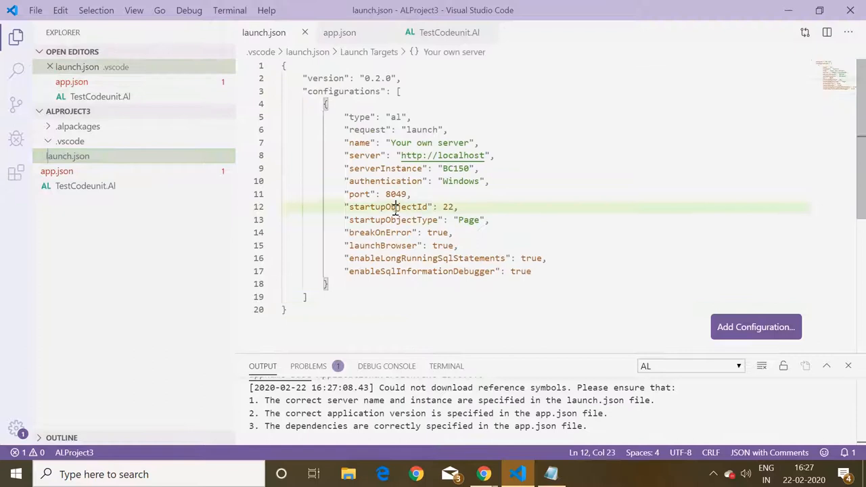
{"action": "left_click", "coordinate": [391, 194]}
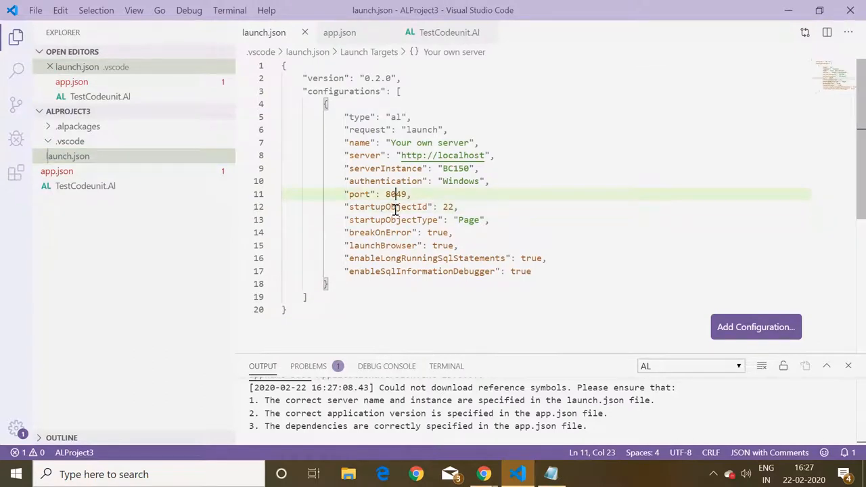
{"action": "key", "text": "ctrl+shift+p"}
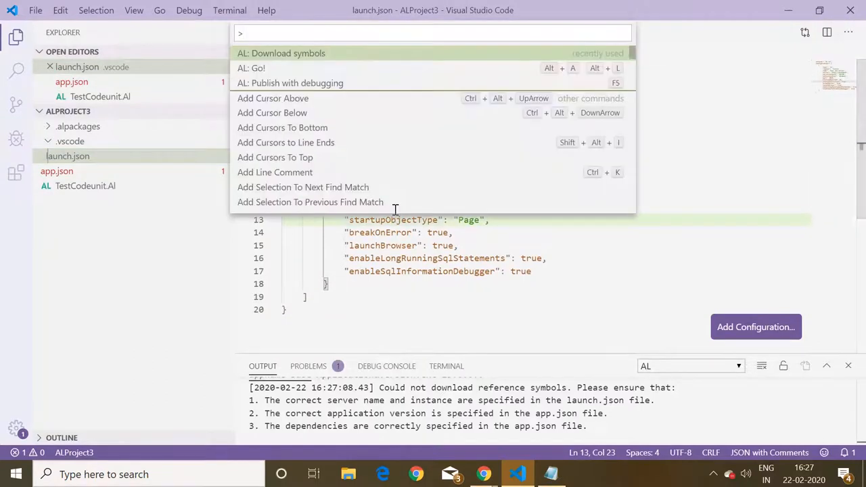
{"action": "left_click", "coordinate": [281, 53]}
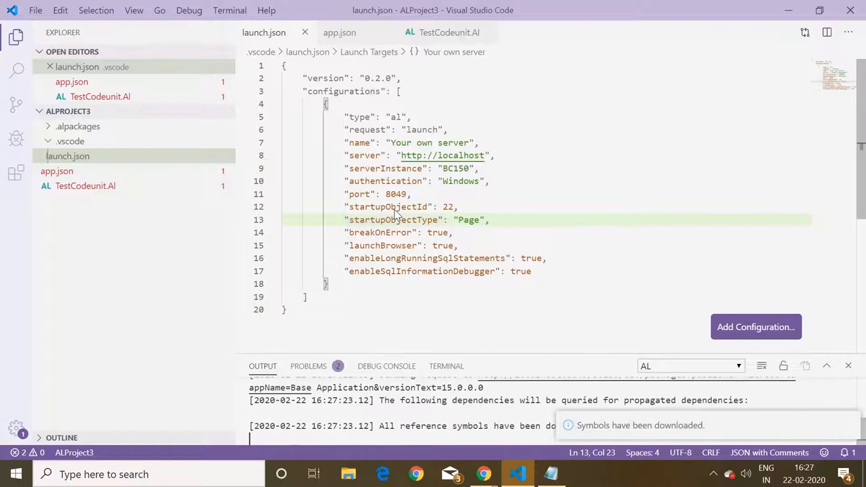
{"action": "mouse_move", "coordinate": [69, 196]}
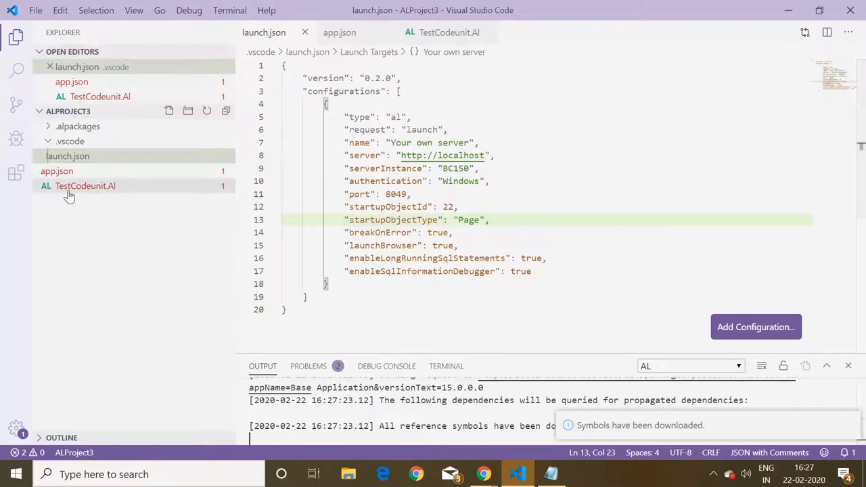
{"action": "left_click", "coordinate": [85, 186]}
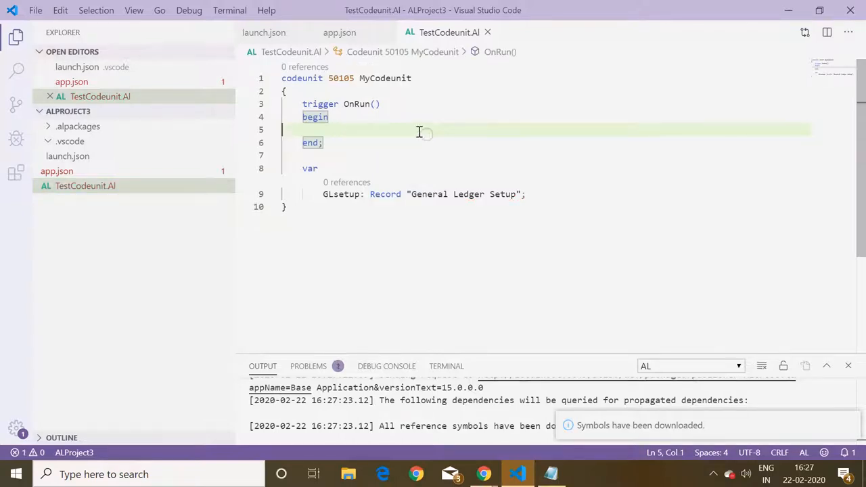
- Add 'if GLsetup."Master Permission" = true then Message('Hello')' to OnRun, save, and reopen app.json
{"action": "left_click", "coordinate": [390, 129]}
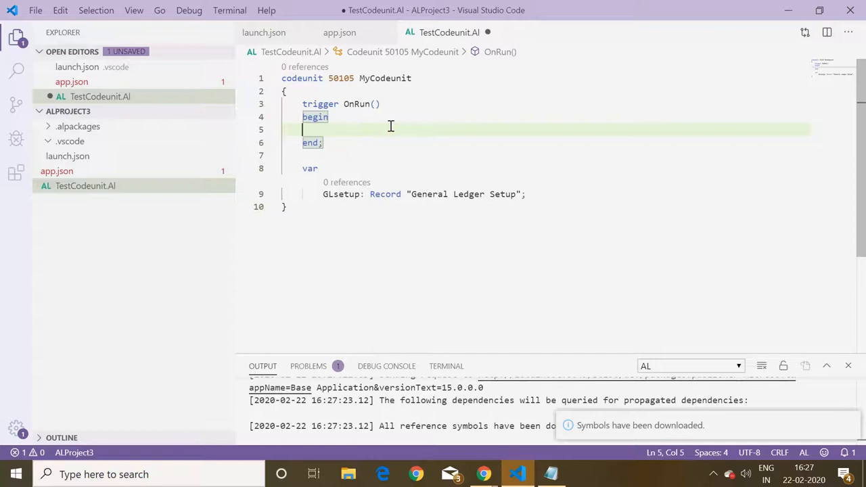
{"action": "type", "text": "if"}
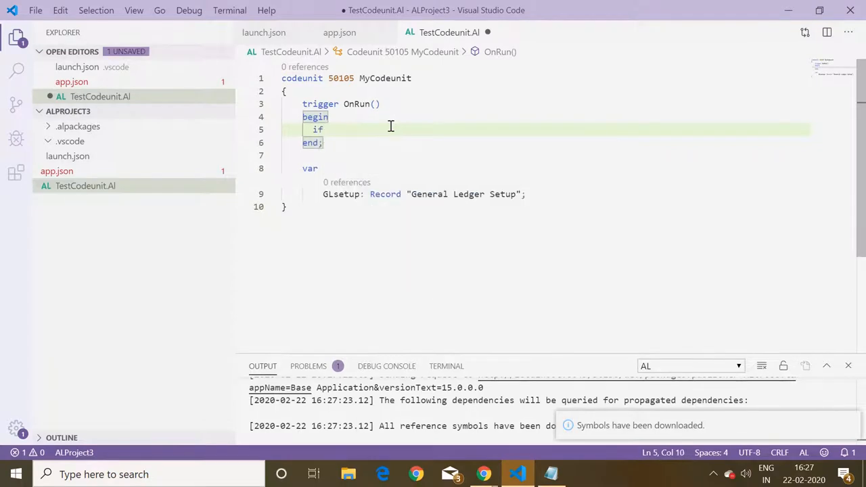
{"action": "type", "text": "GLsetup"}
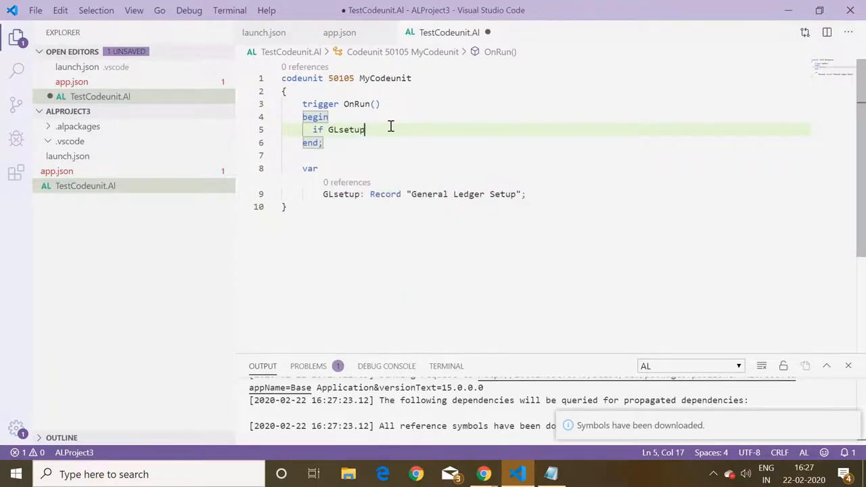
{"action": "type", "text": ".mast"}
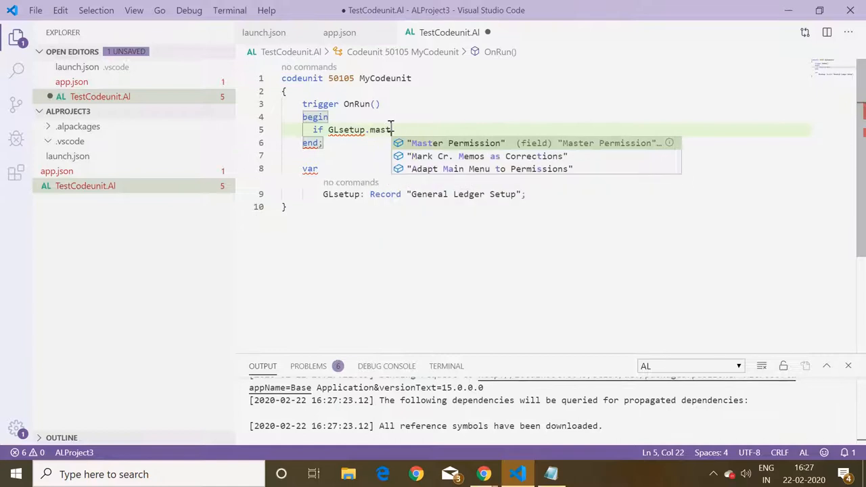
{"action": "left_click", "coordinate": [457, 143]}
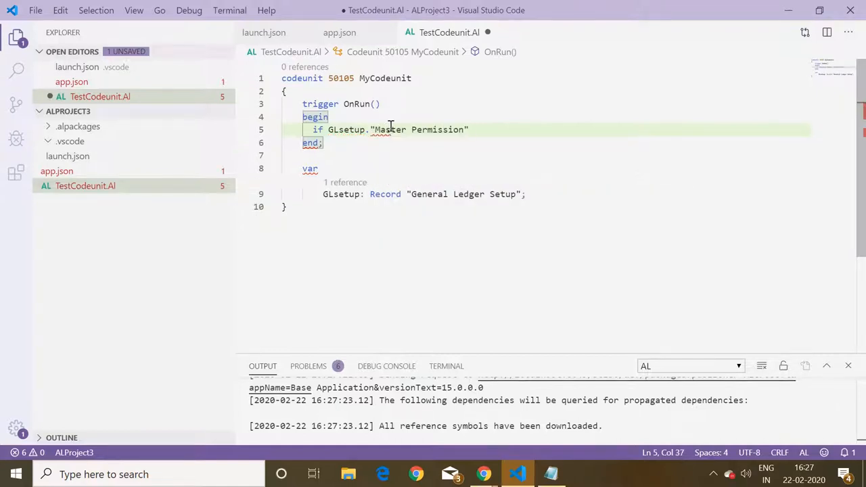
{"action": "type", "text": "= true then"}
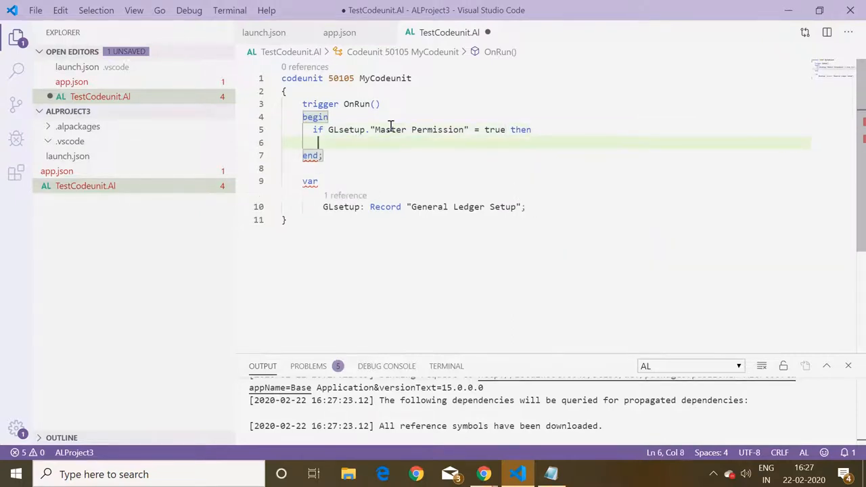
{"action": "type", "text": "mess"}
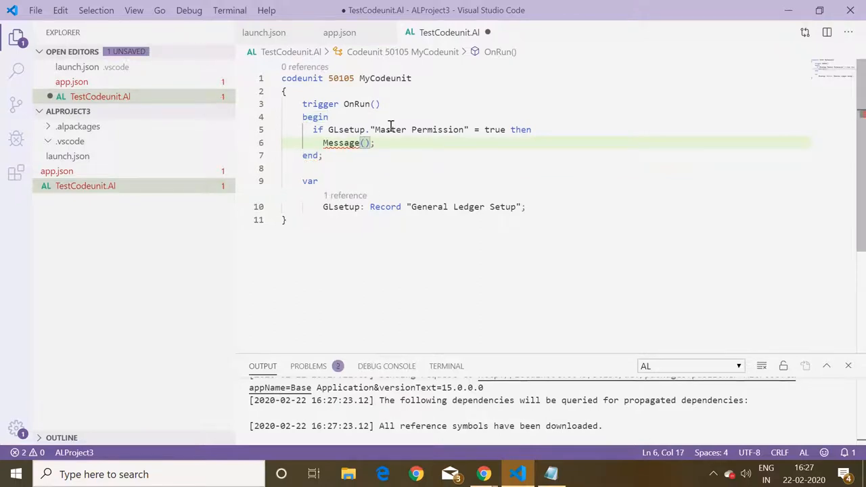
{"action": "type", "text": "\""}
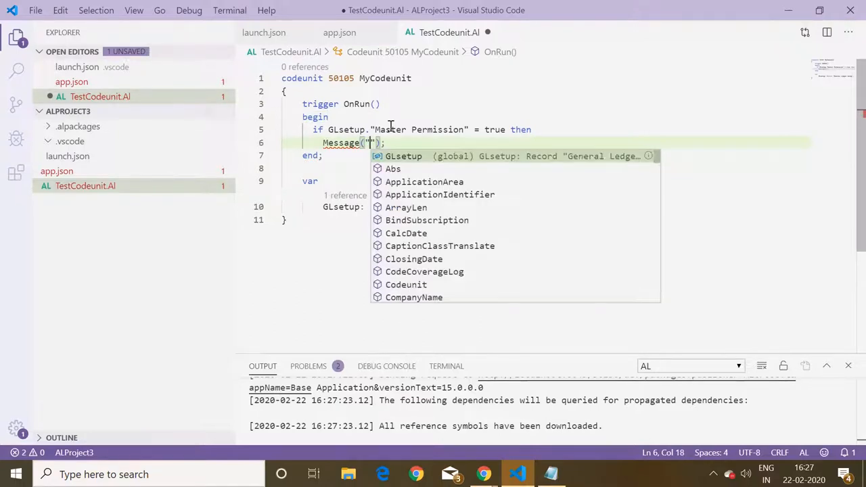
{"action": "type", "text": "hell"}
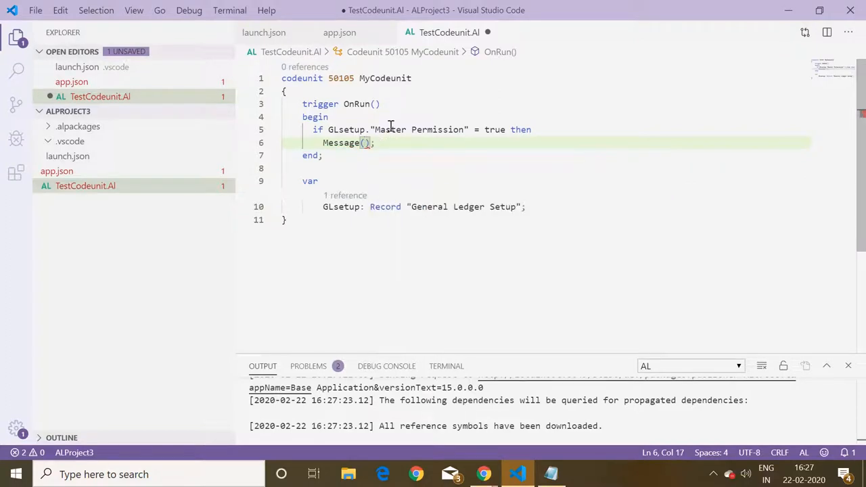
{"action": "type", "text": "'Hello'"}
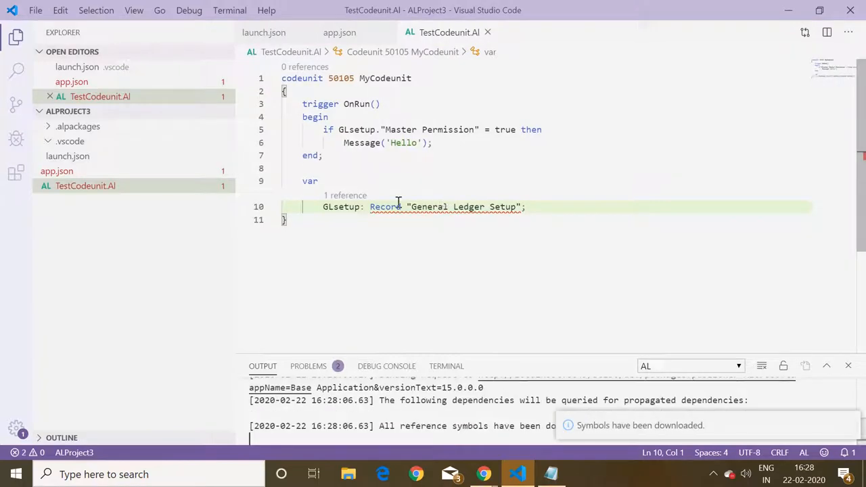
{"action": "left_click", "coordinate": [324, 155]}
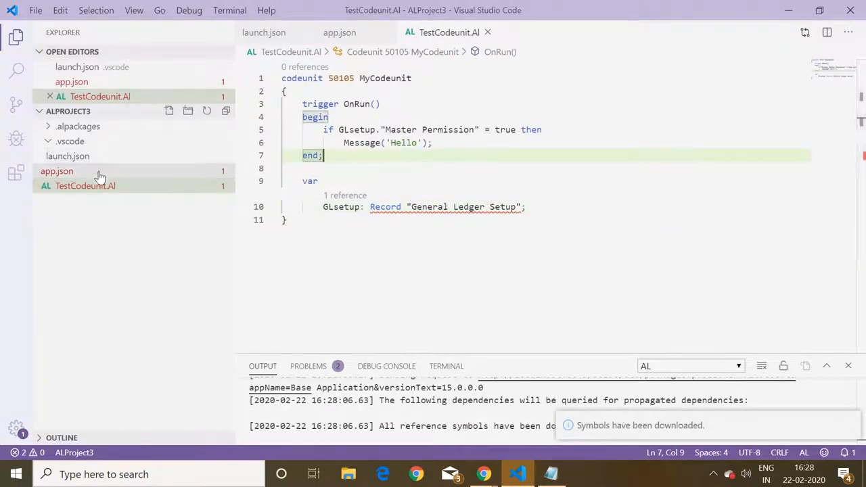
{"action": "left_click", "coordinate": [57, 171]}
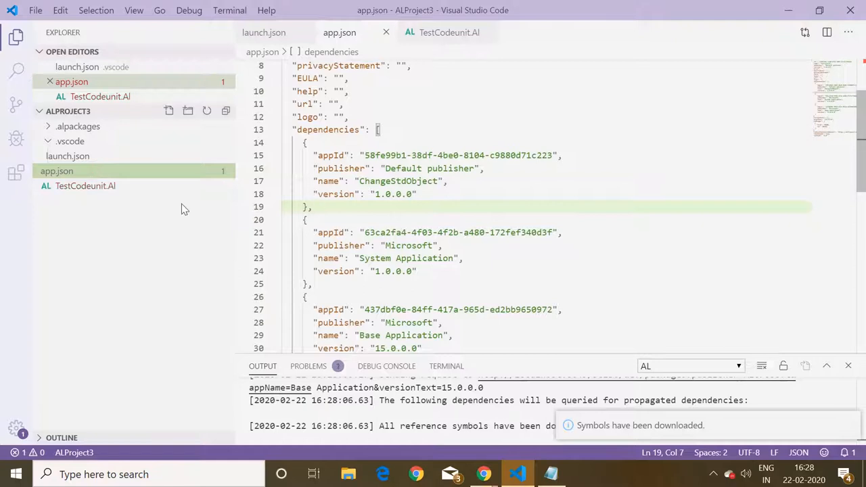
{"action": "left_click", "coordinate": [408, 194]}
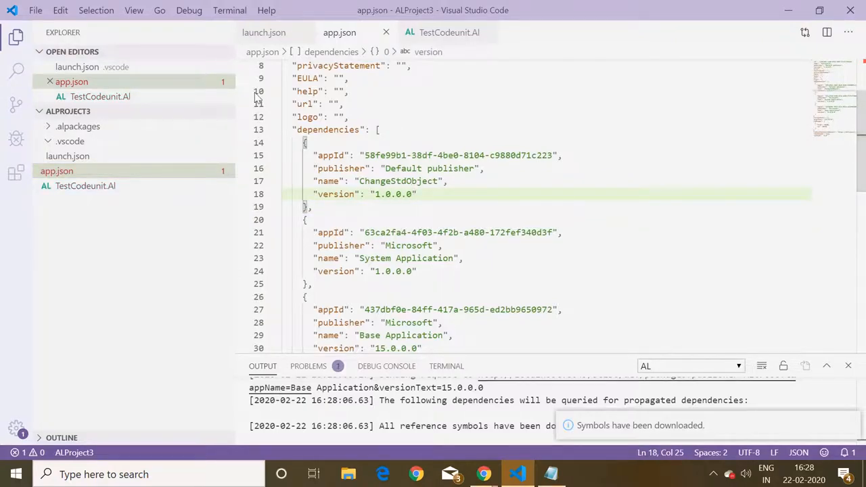
{"action": "left_click", "coordinate": [305, 142]}
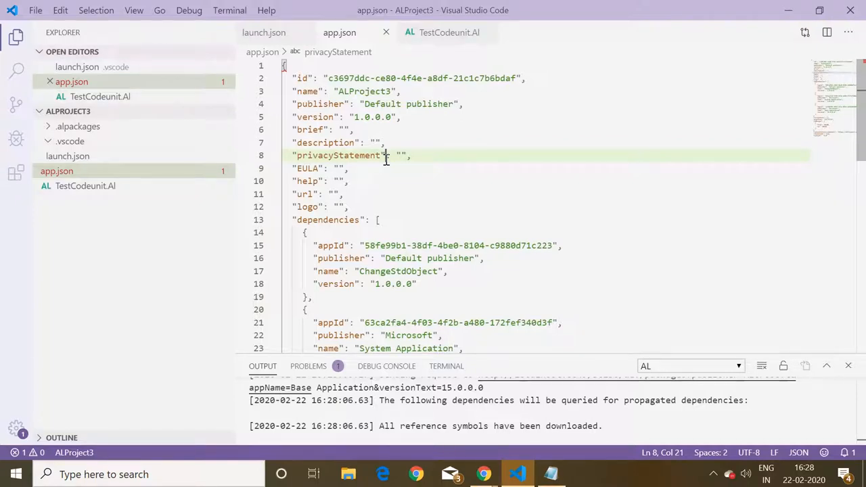
{"action": "mouse_move", "coordinate": [381, 211]}
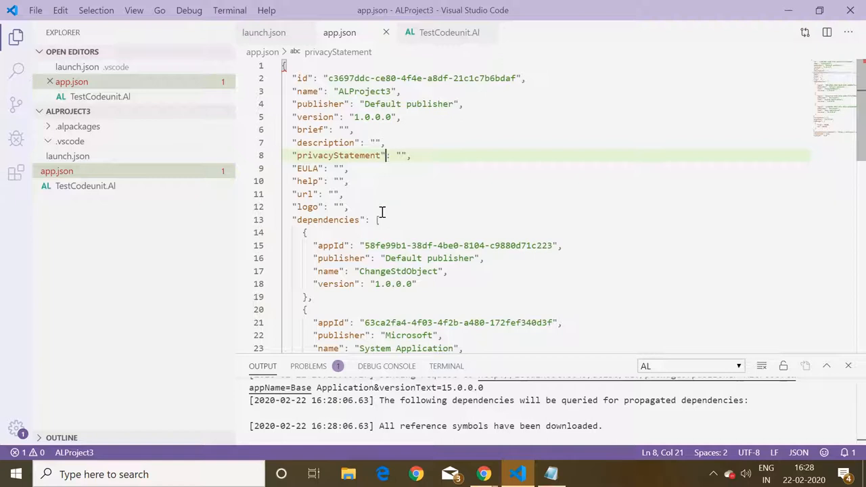
{"action": "mouse_move", "coordinate": [310, 228]}
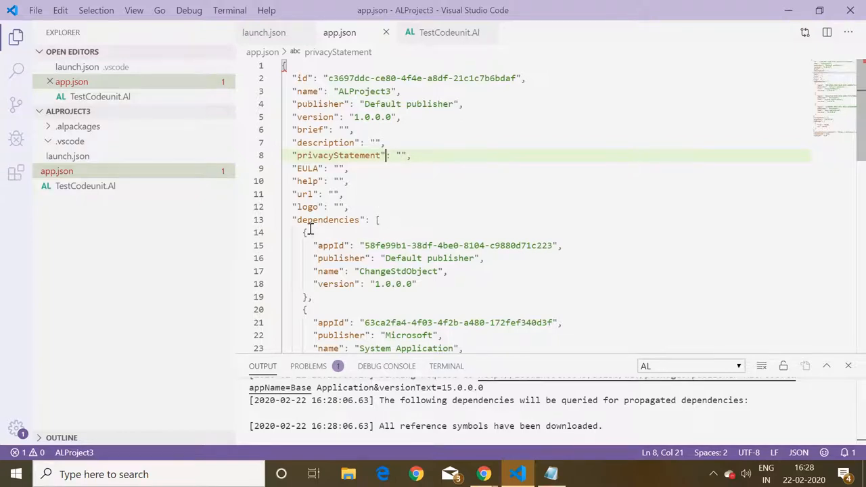
{"action": "left_click_drag", "start_coordinate": [314, 246], "coordinate": [363, 283]}
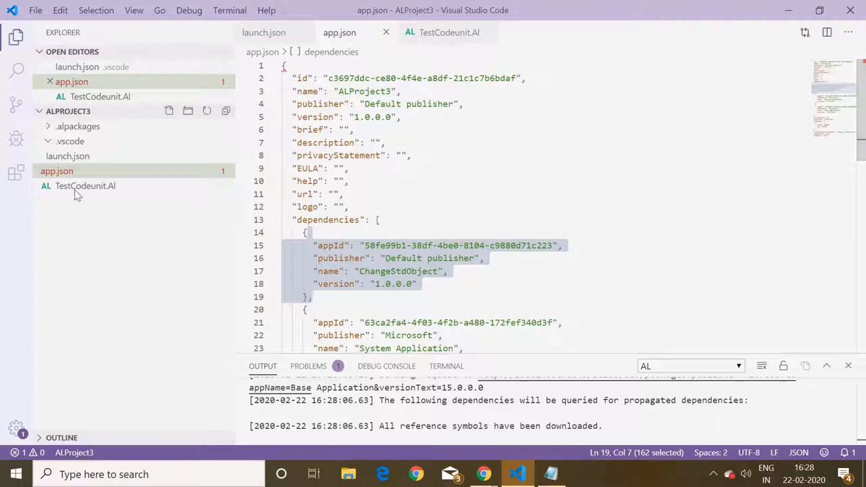
{"action": "mouse_move", "coordinate": [139, 176]}
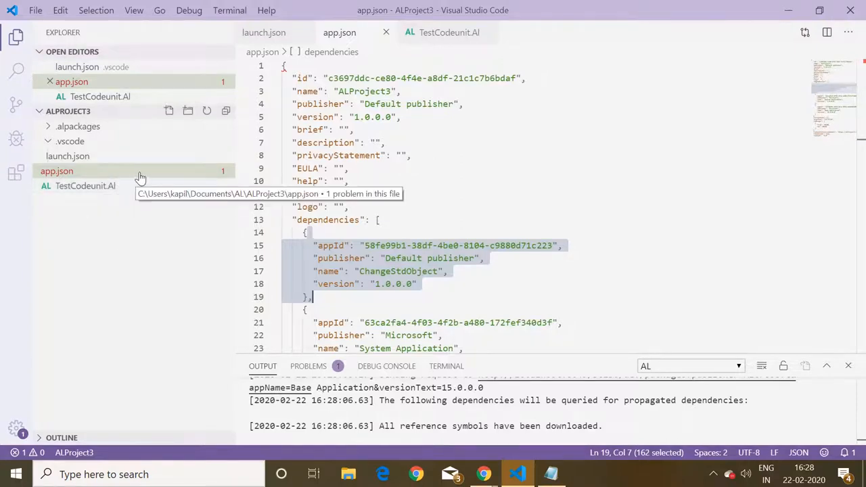
{"action": "mouse_move", "coordinate": [156, 177]}
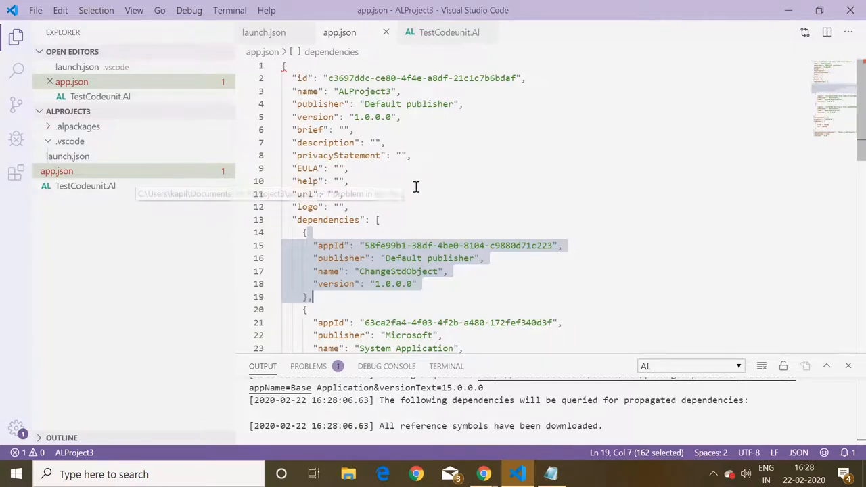
{"action": "mouse_move", "coordinate": [416, 186]}
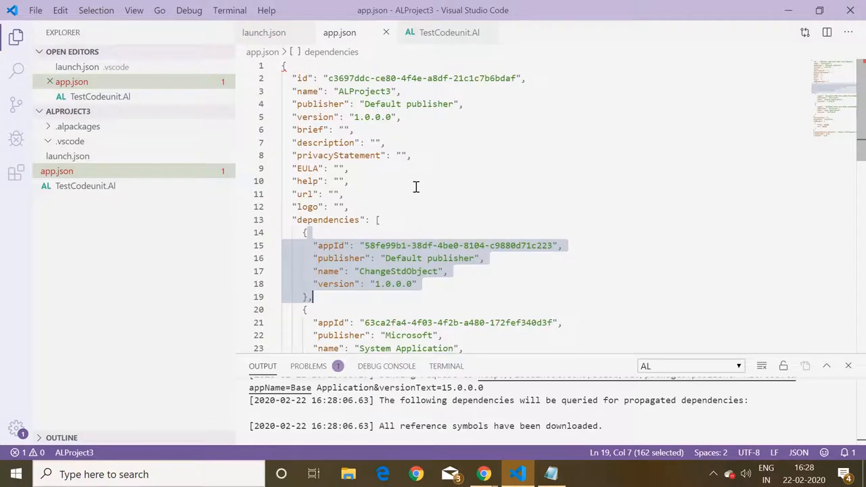